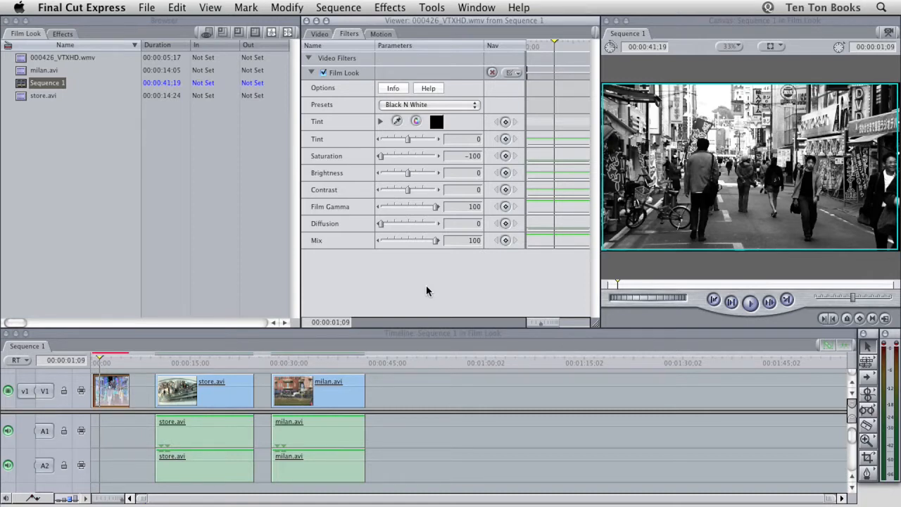
mouse_move(538, 174)
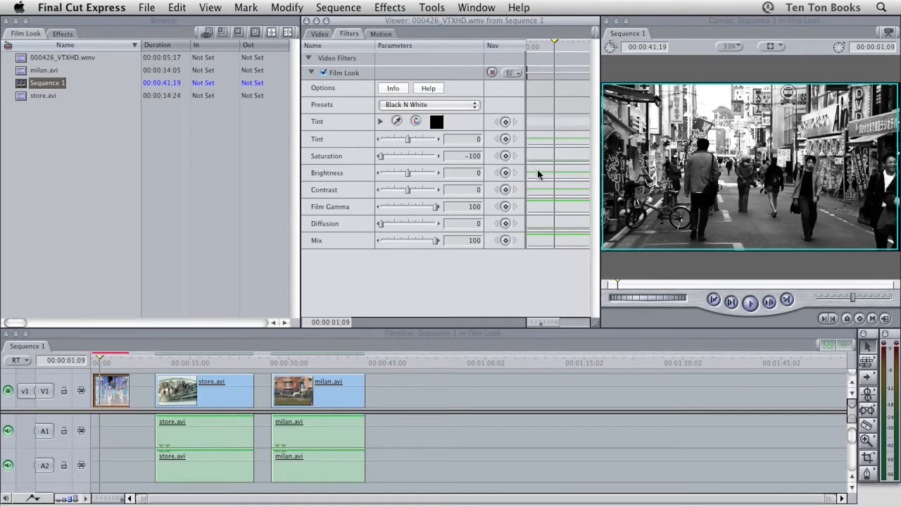
mouse_move(470, 263)
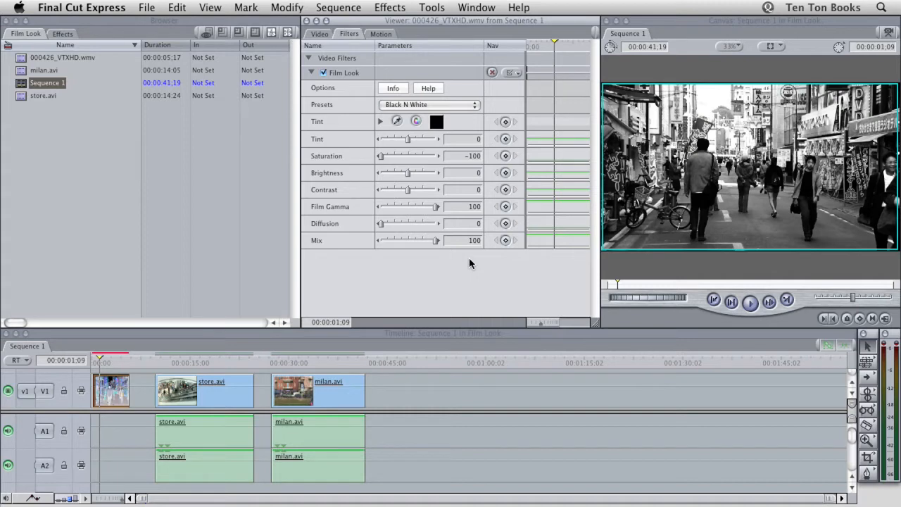
mouse_move(639, 223)
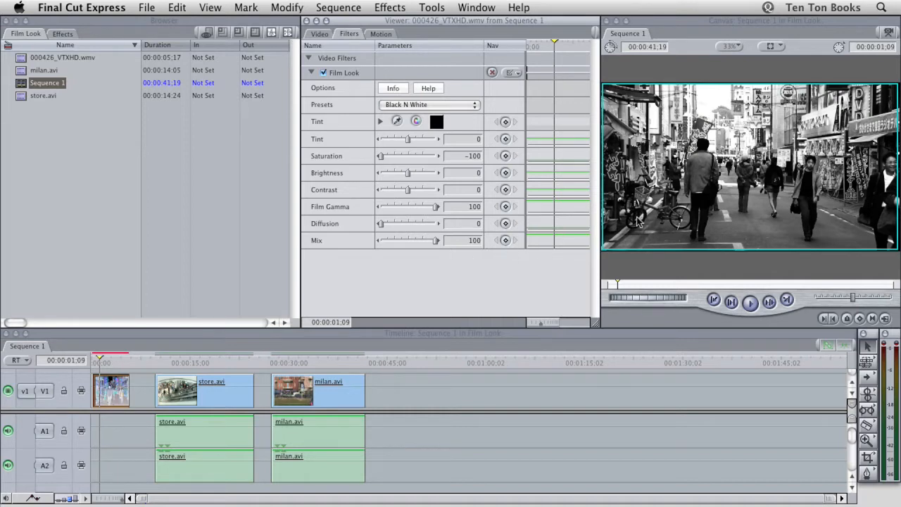
mouse_move(786, 217)
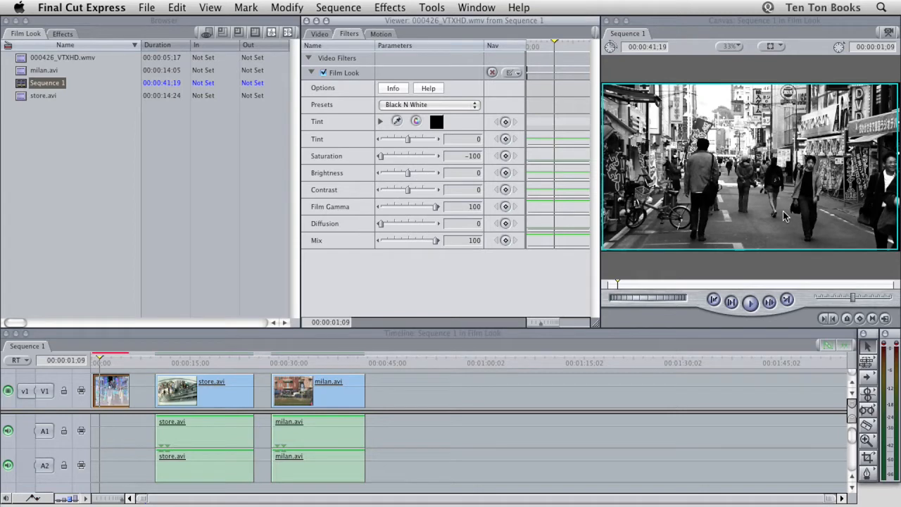
mouse_move(464, 118)
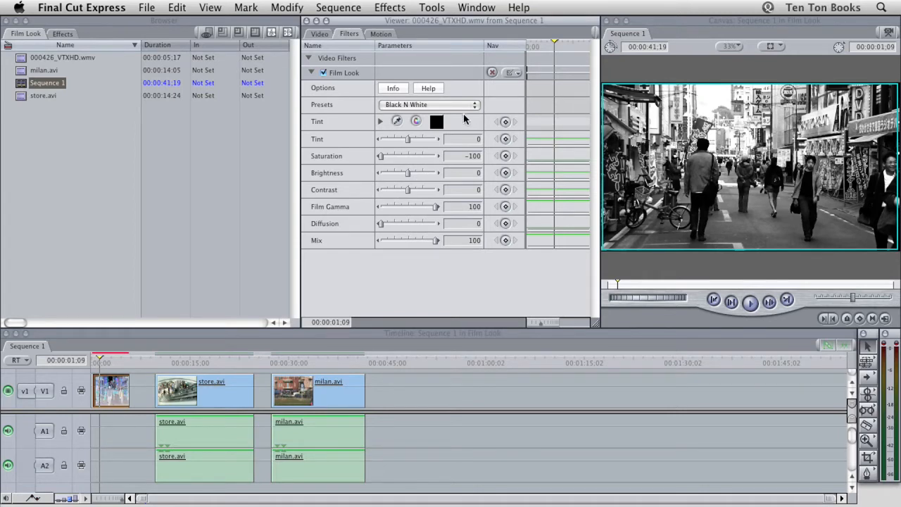
mouse_move(445, 121)
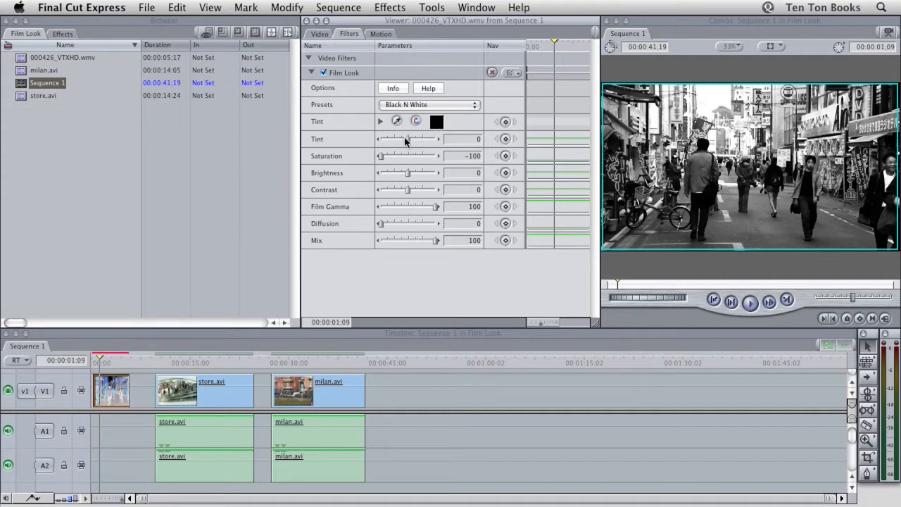
mouse_move(414, 158)
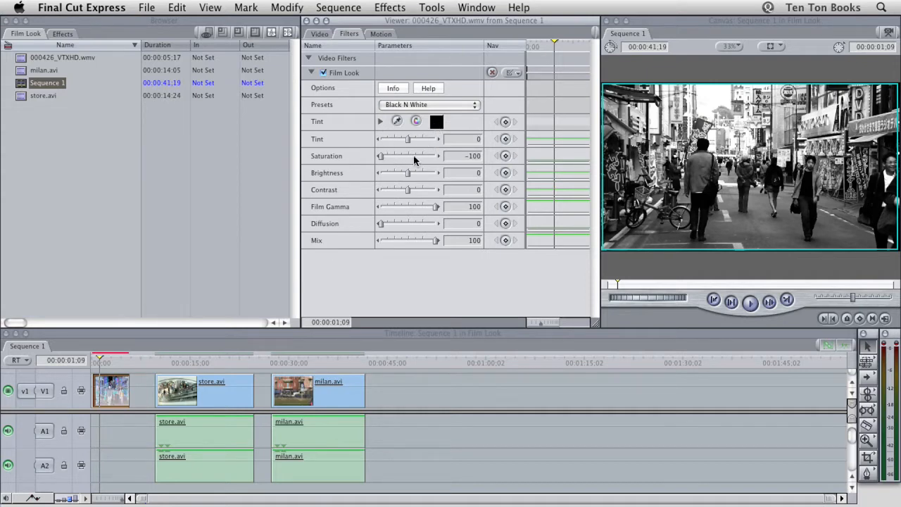
mouse_move(395, 192)
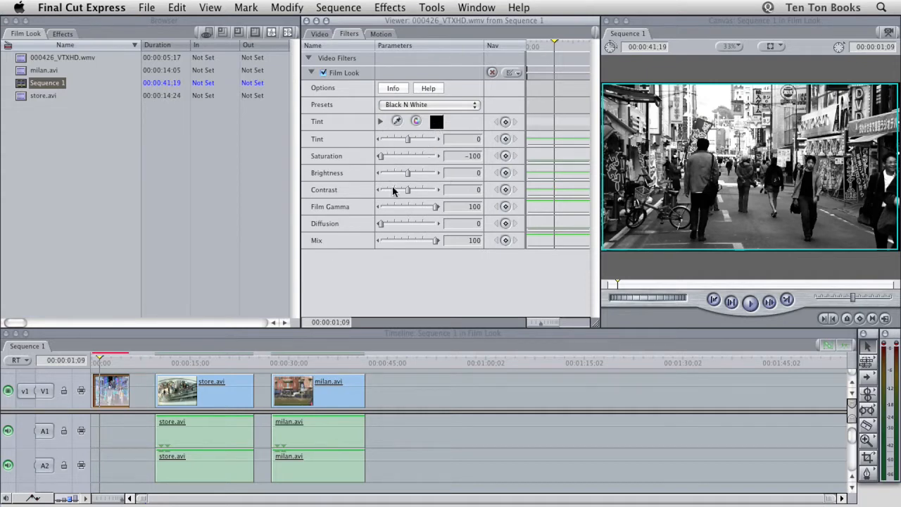
mouse_move(437, 207)
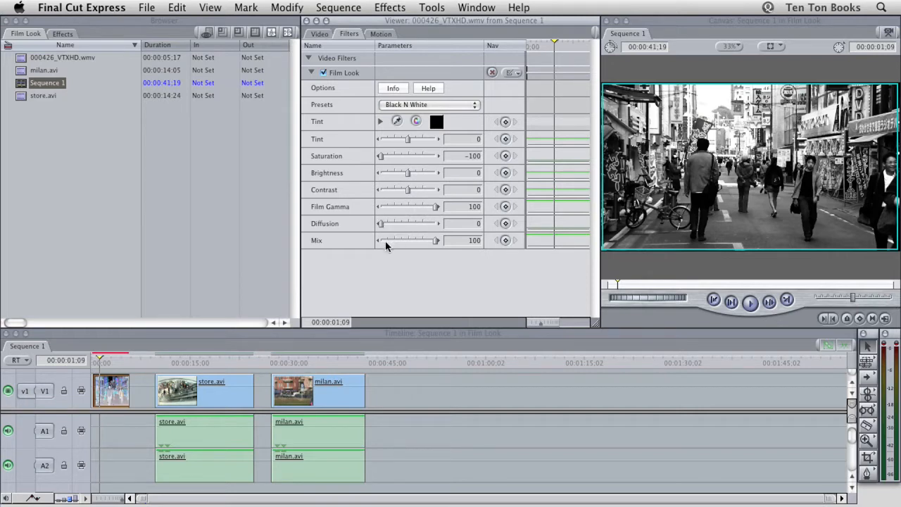
mouse_move(423, 260)
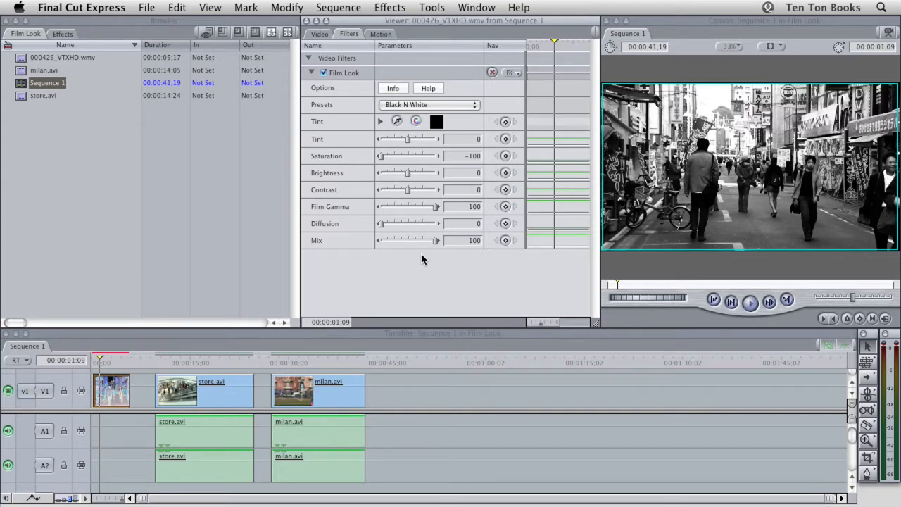
mouse_move(431, 259)
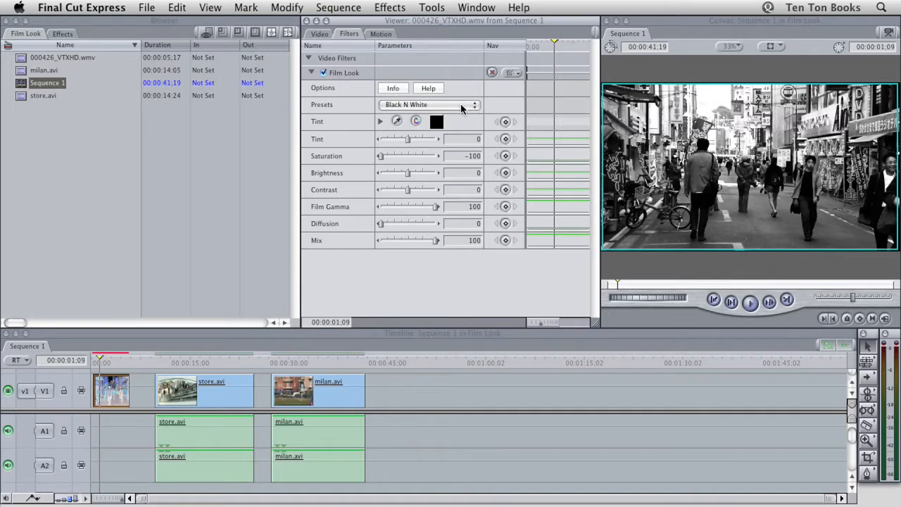
Step: Try the Film Noir and Heat presets from the Film Look Presets pop-up, finishing on Ice
click(429, 104)
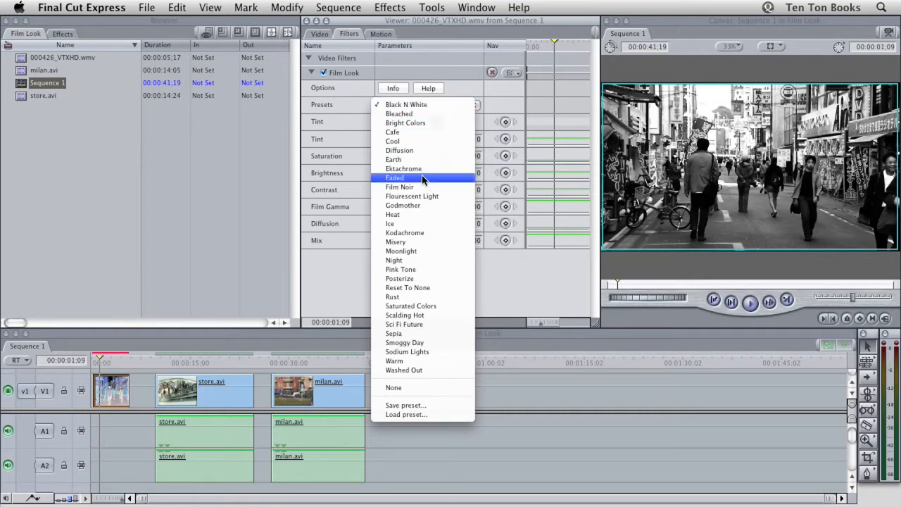
click(400, 186)
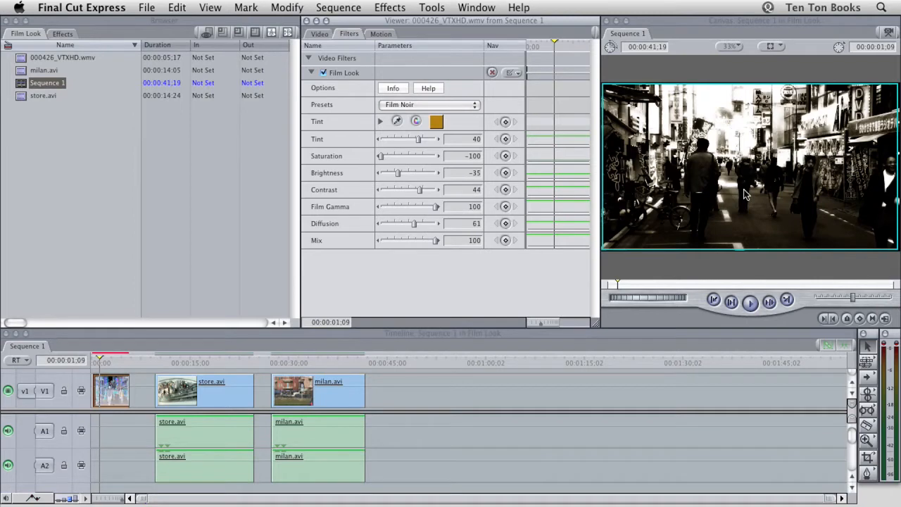
click(429, 104)
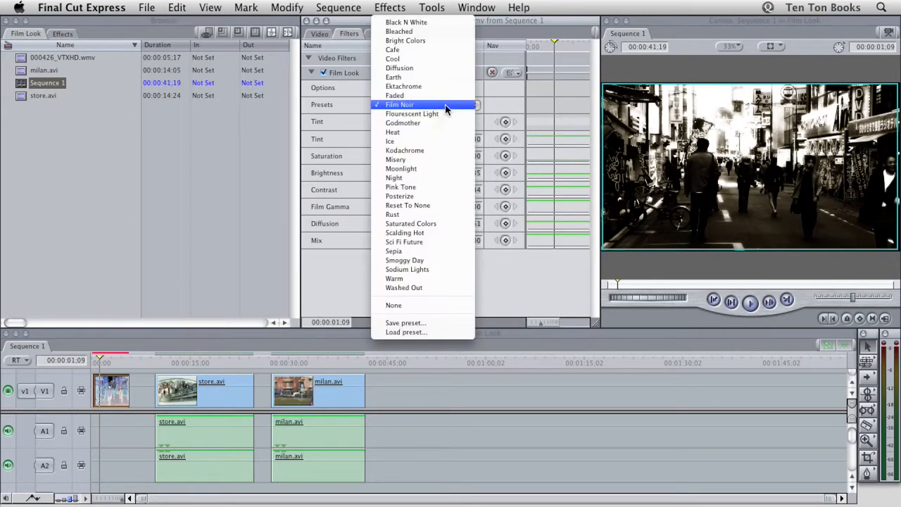
click(391, 133)
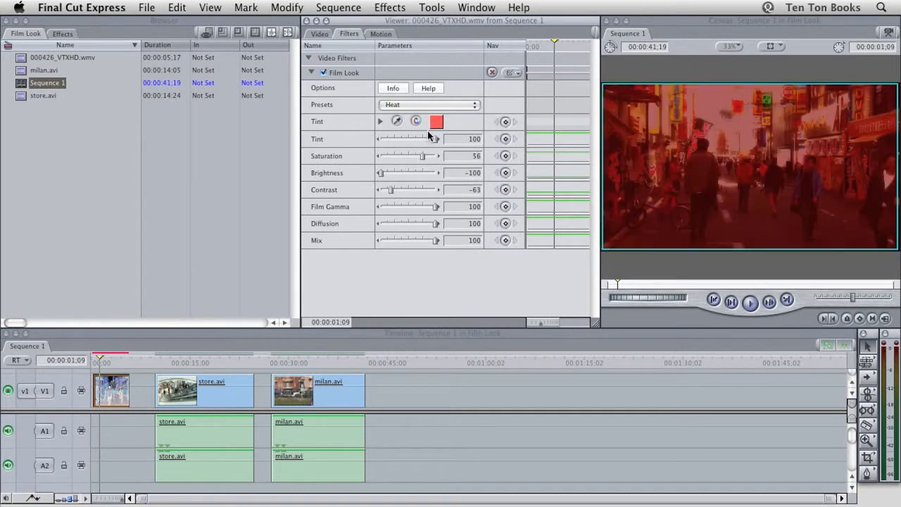
click(429, 104)
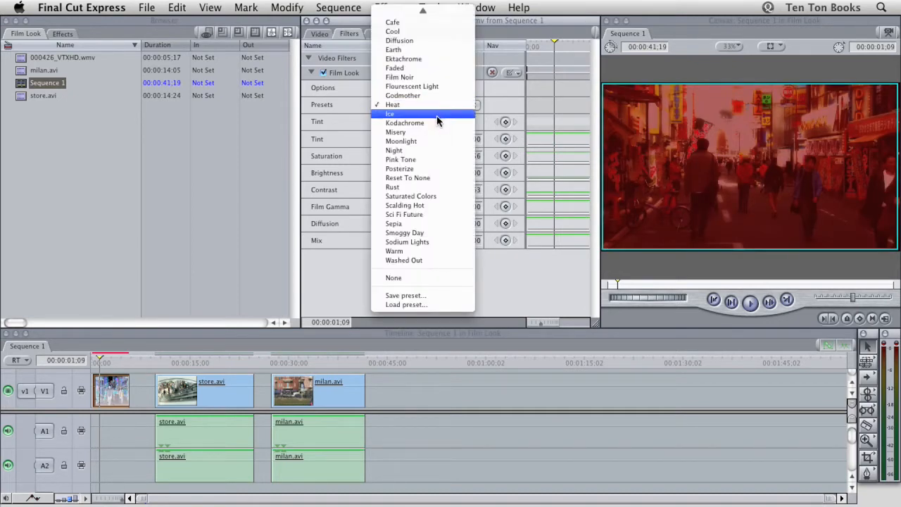
click(388, 113)
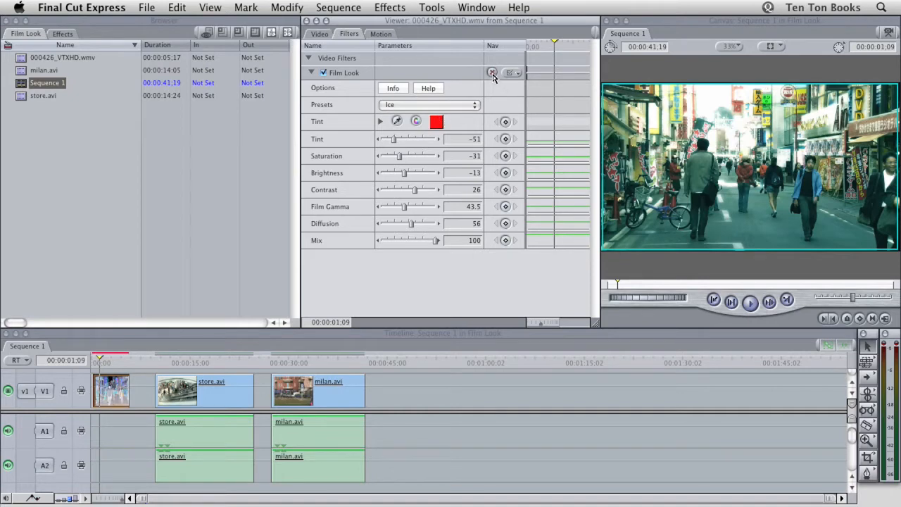
Step: Reset the Film Look filter so the street clip returns to its original full colour
click(429, 105)
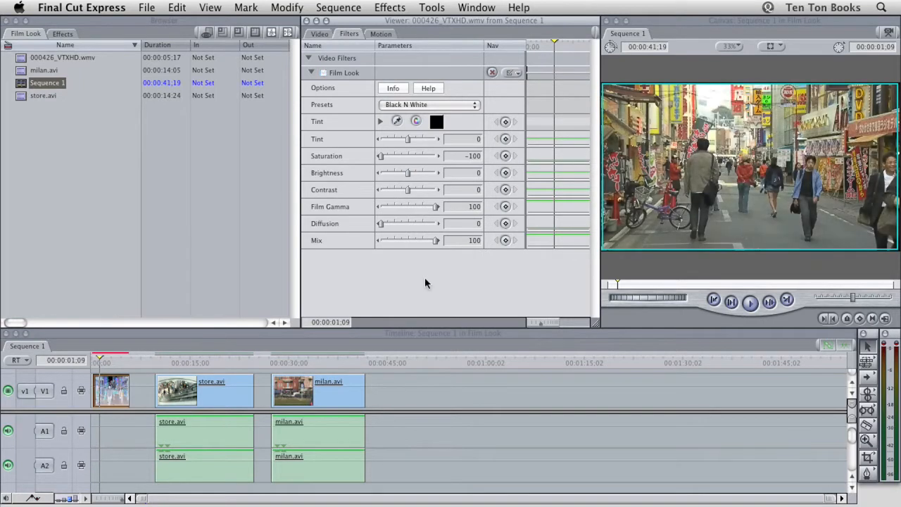
mouse_move(662, 231)
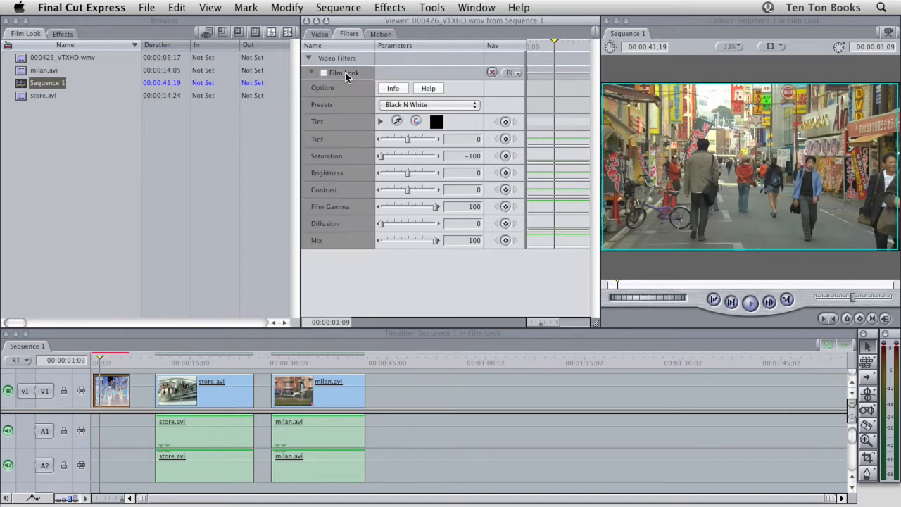
Step: Re-enable the Film Look checkbox so the street clip turns black and white again
click(324, 73)
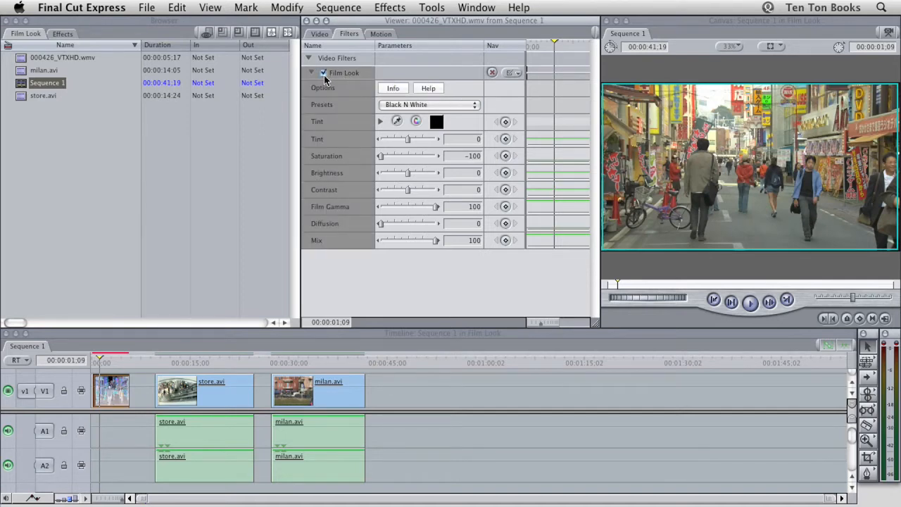
click(324, 74)
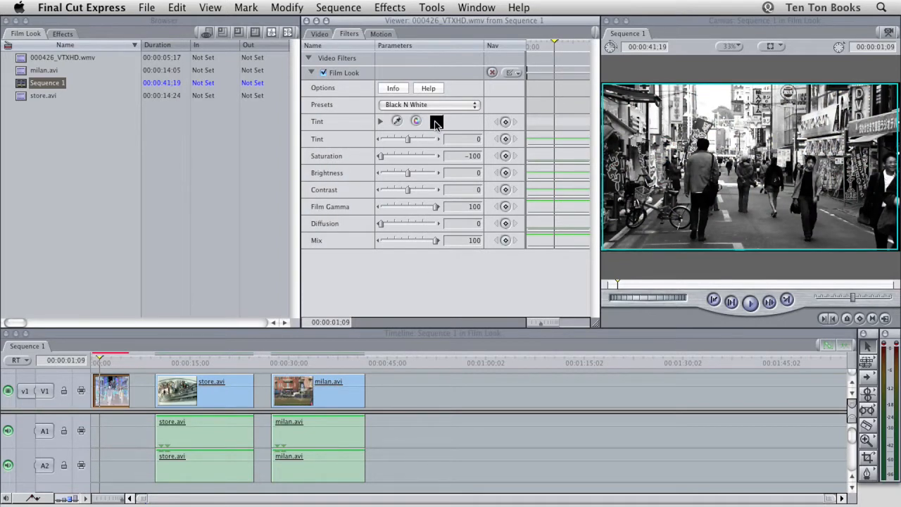
Step: Choose an orange hue in the Colors picker as the Film Look tint colour and confirm it
click(436, 121)
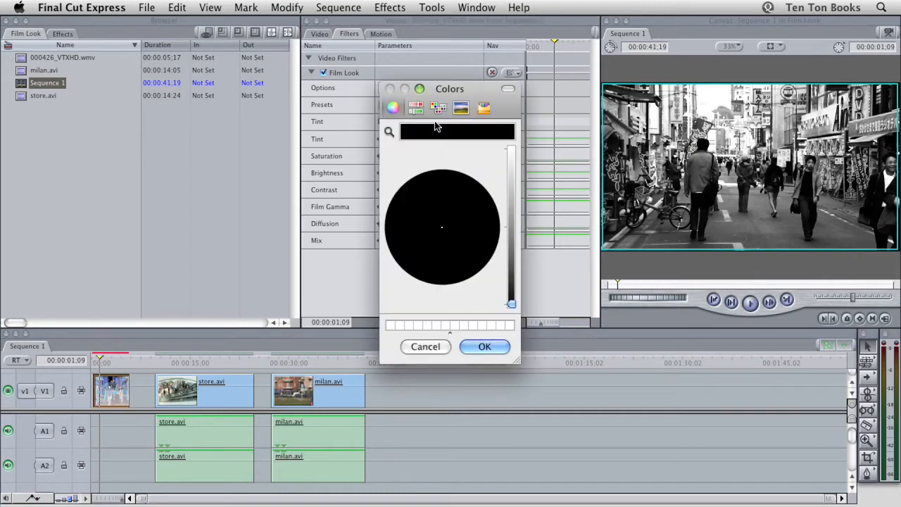
mouse_move(479, 93)
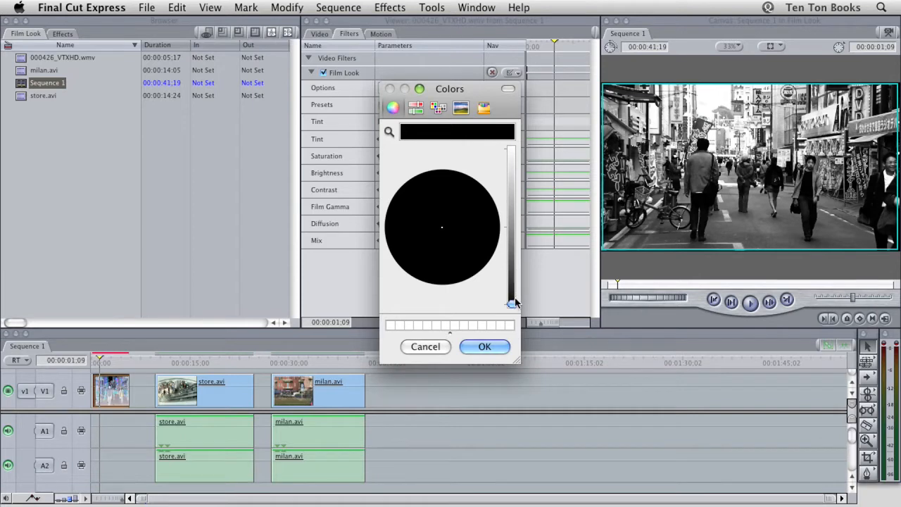
drag(511, 303, 511, 186)
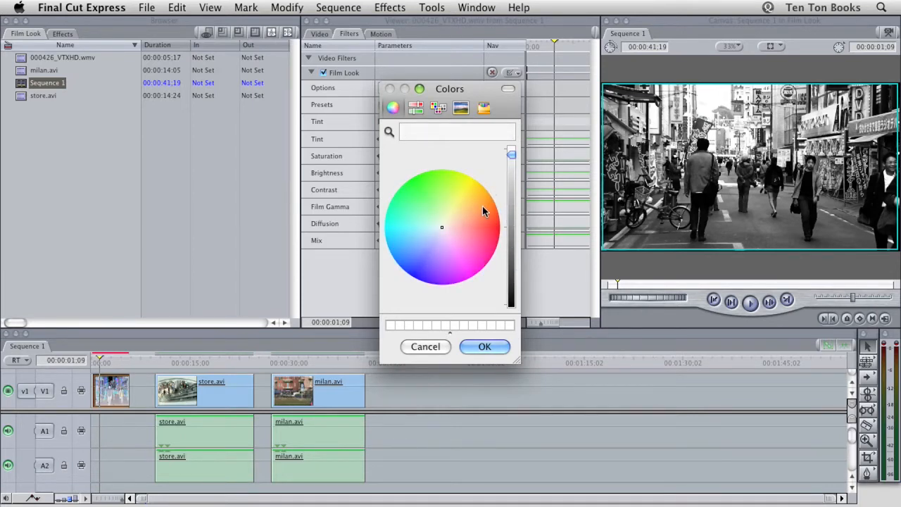
click(486, 214)
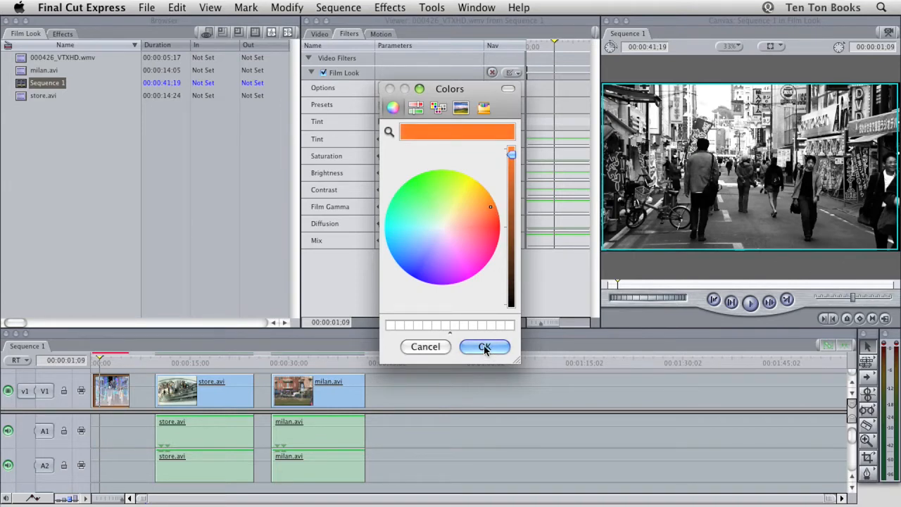
click(484, 346)
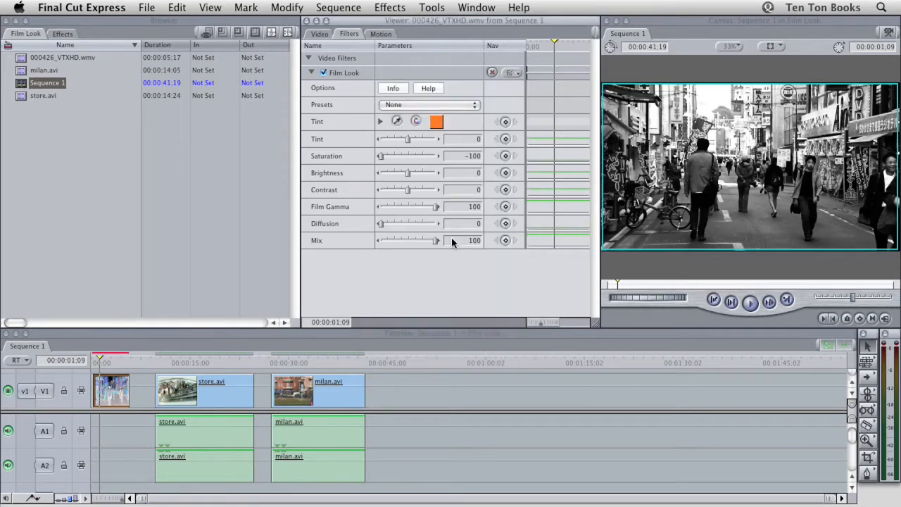
mouse_move(654, 170)
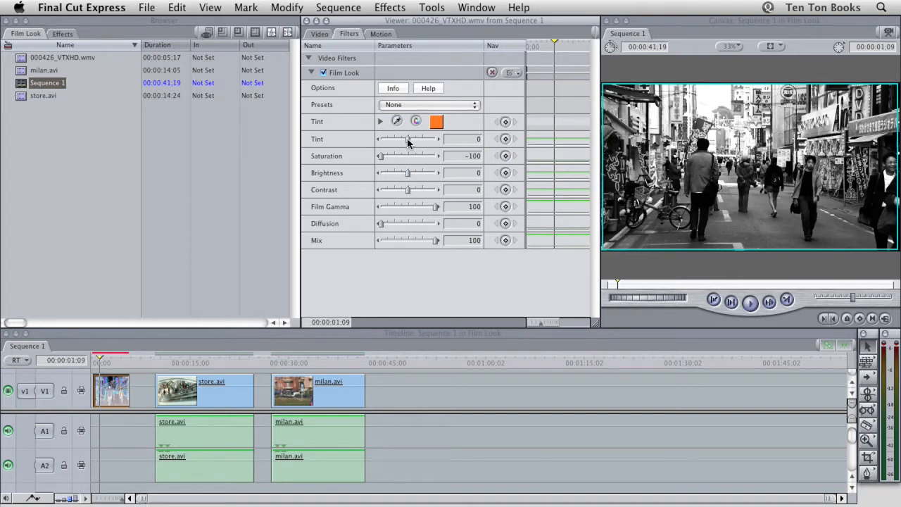
Step: Sweep the Tint slider through warm and negative values, settling on a tint amount of 20
drag(407, 139, 426, 139)
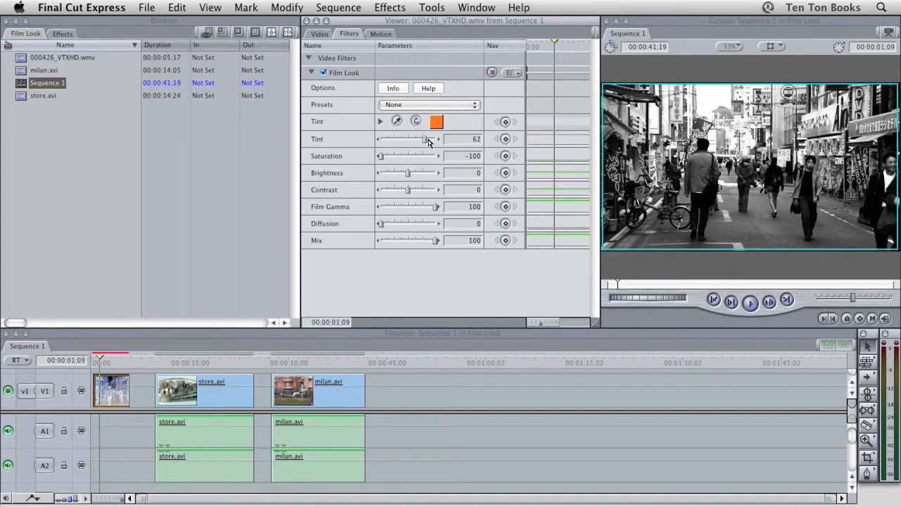
drag(425, 139, 431, 139)
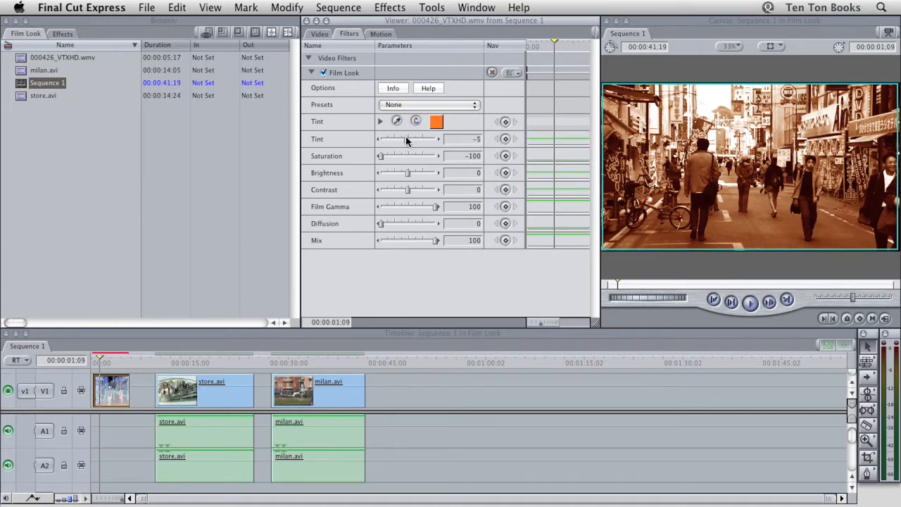
drag(395, 139, 392, 140)
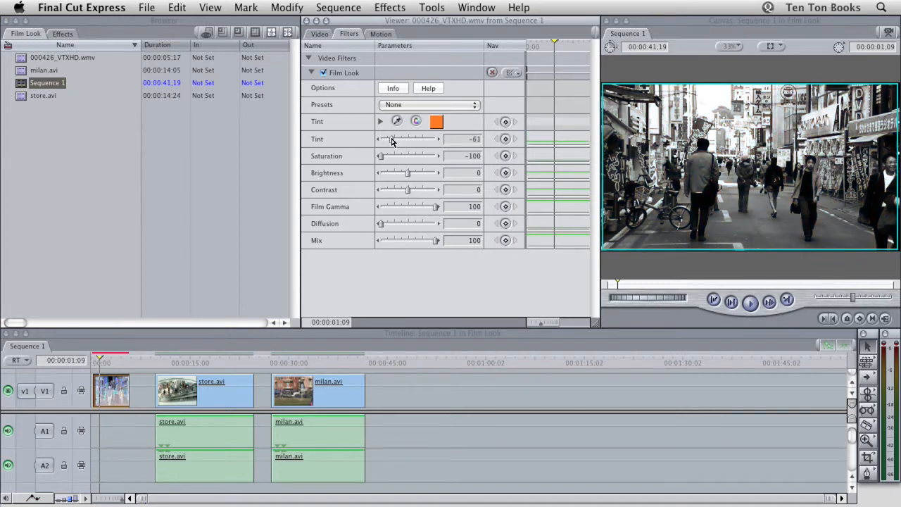
drag(391, 139, 383, 140)
text(20)
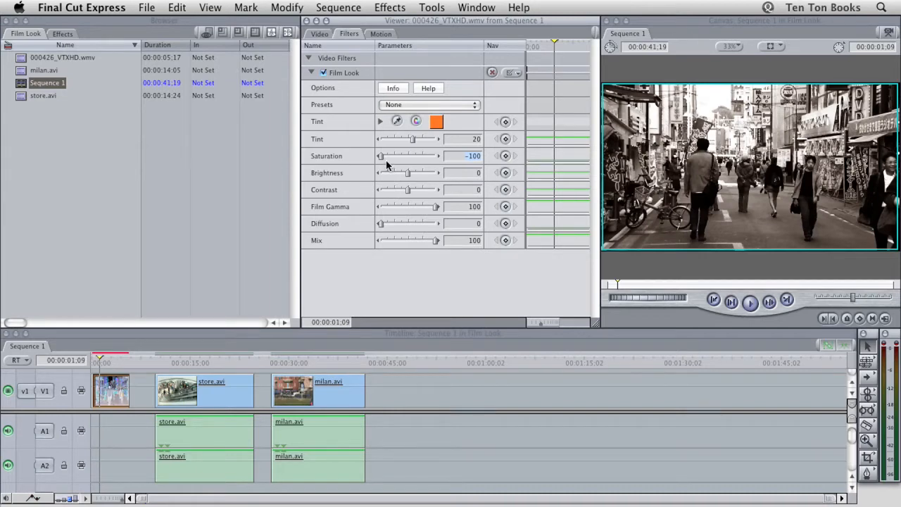
Step: Sweep the Saturation slider through its range, then enter -40 for muted colours
drag(377, 155, 380, 155)
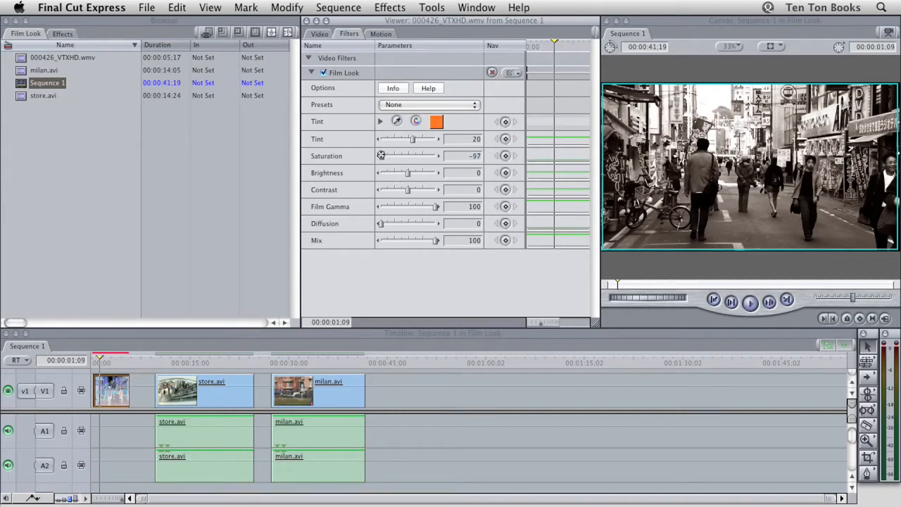
drag(380, 155, 411, 155)
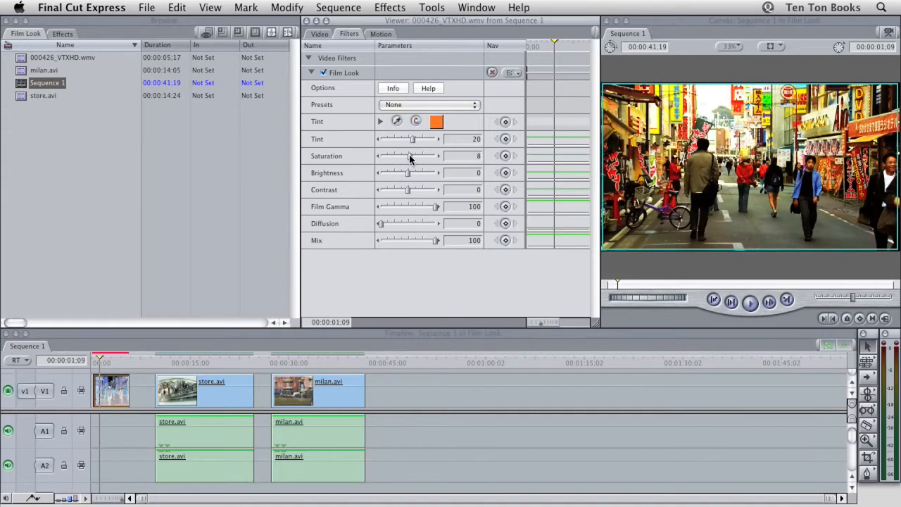
drag(407, 155, 426, 155)
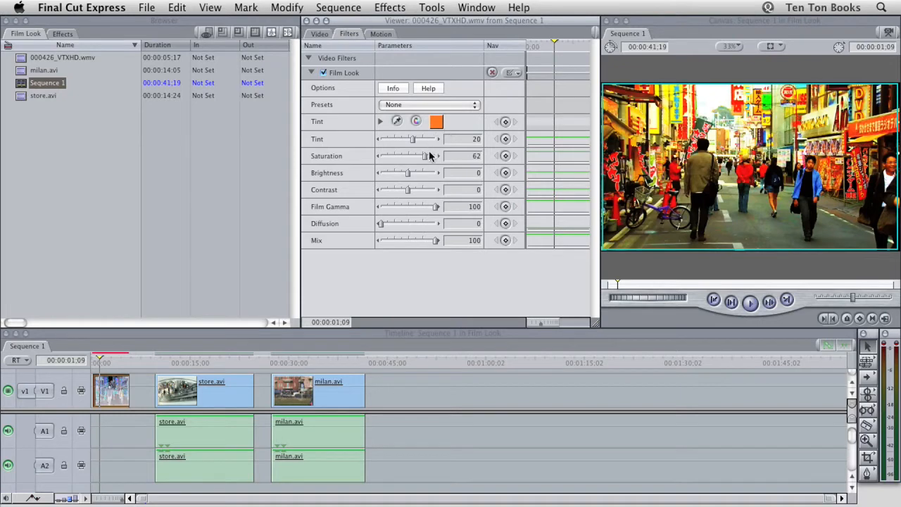
drag(425, 154, 391, 155)
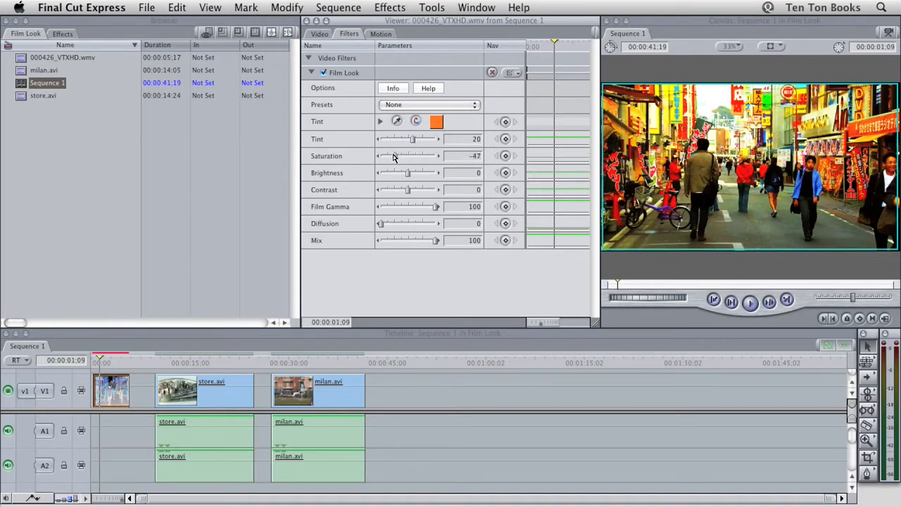
drag(408, 155, 380, 155)
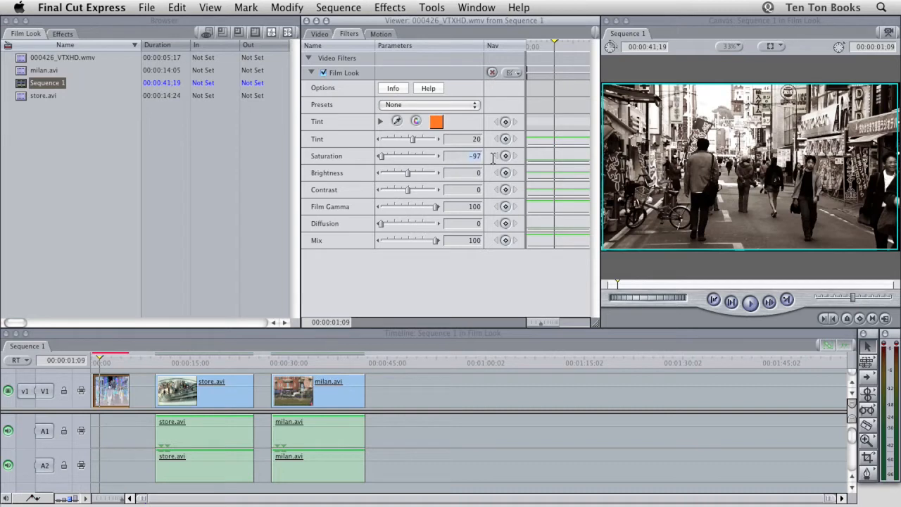
text(-40)
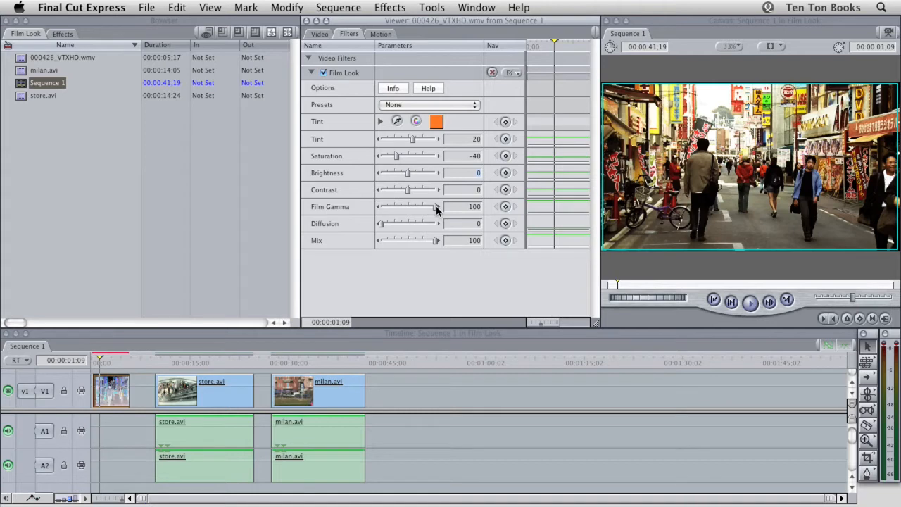
mouse_move(437, 209)
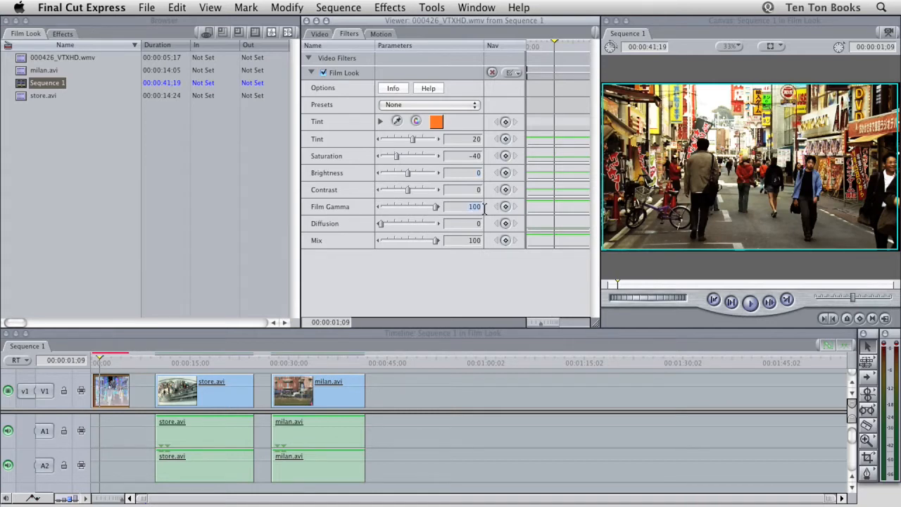
Step: Lower the Film Gamma value from 100 to 70
drag(429, 206, 419, 206)
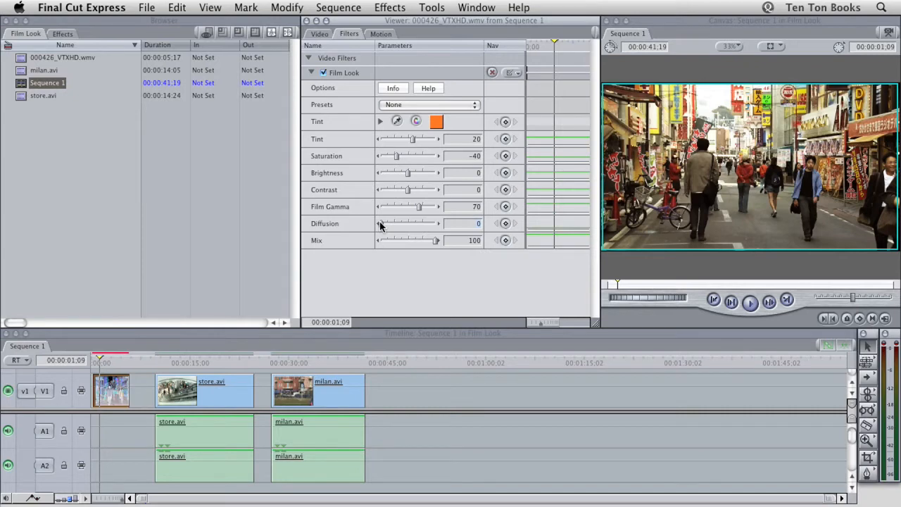
Step: Push Diffusion toward maximum to preview the glow, then settle on a subtle value of 10
drag(379, 224, 391, 224)
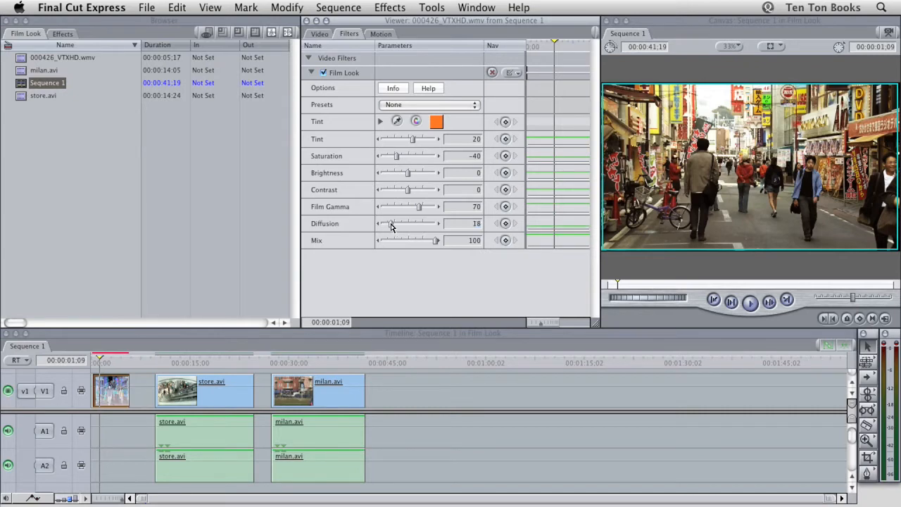
drag(392, 223, 434, 223)
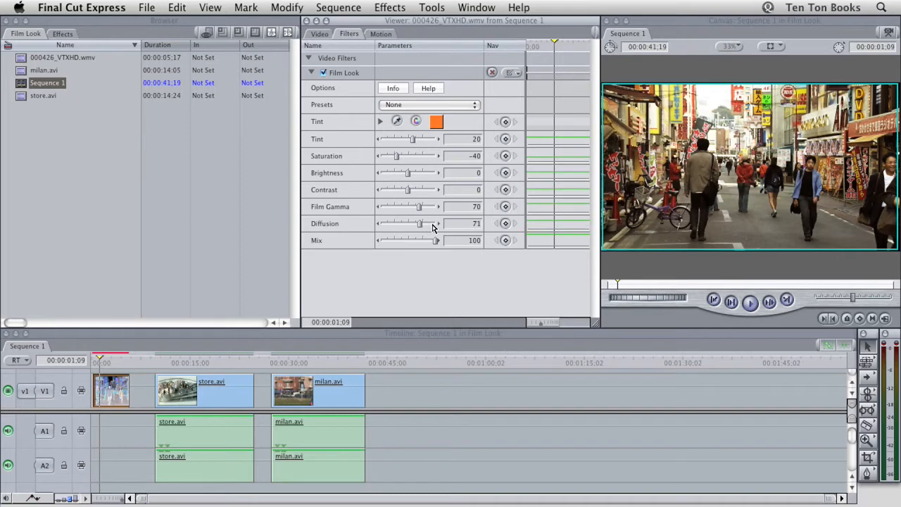
drag(420, 223, 434, 222)
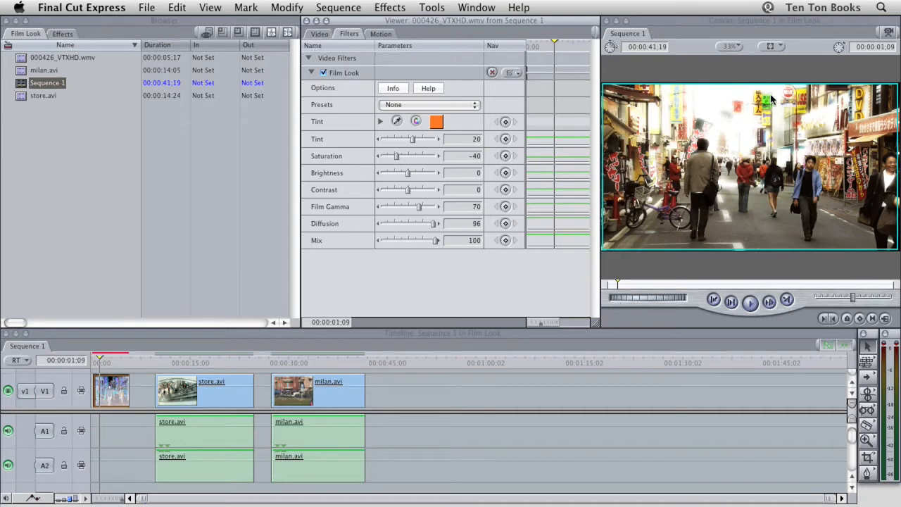
mouse_move(688, 106)
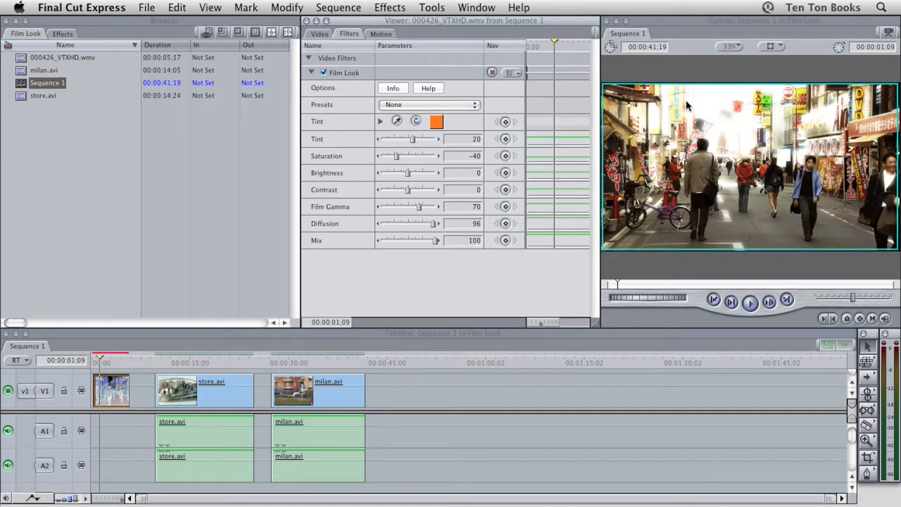
mouse_move(463, 232)
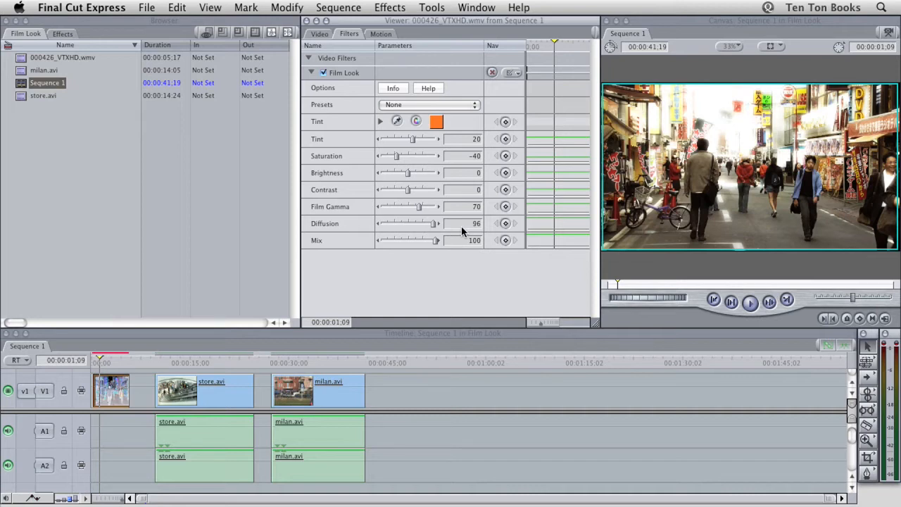
drag(434, 223, 387, 222)
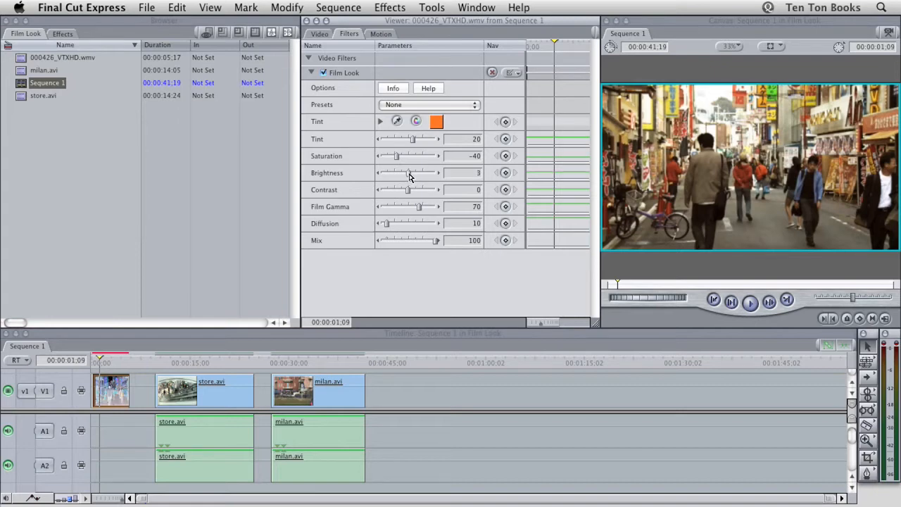
Step: Nudge the Film Look Brightness up slightly to about 3
drag(412, 172, 434, 172)
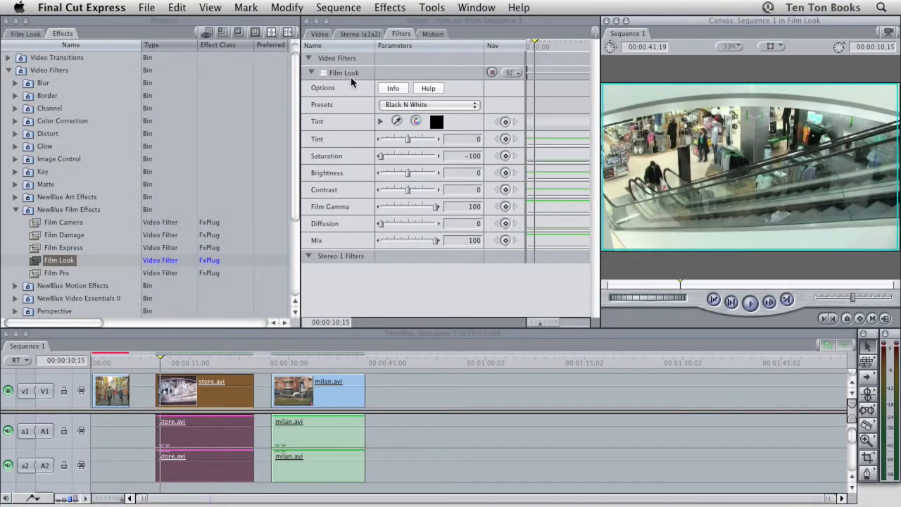
Step: Enable the Film Look checkbox on store.avi so it renders black and white
click(324, 73)
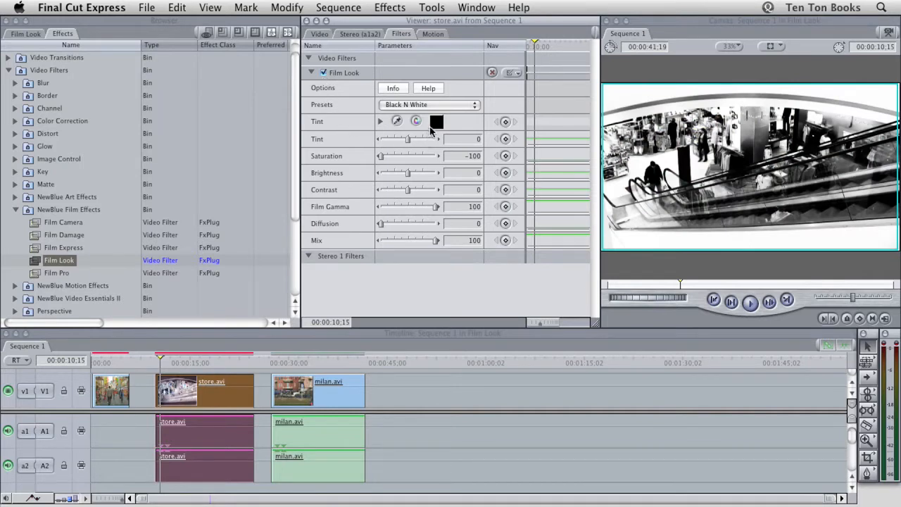
mouse_move(435, 124)
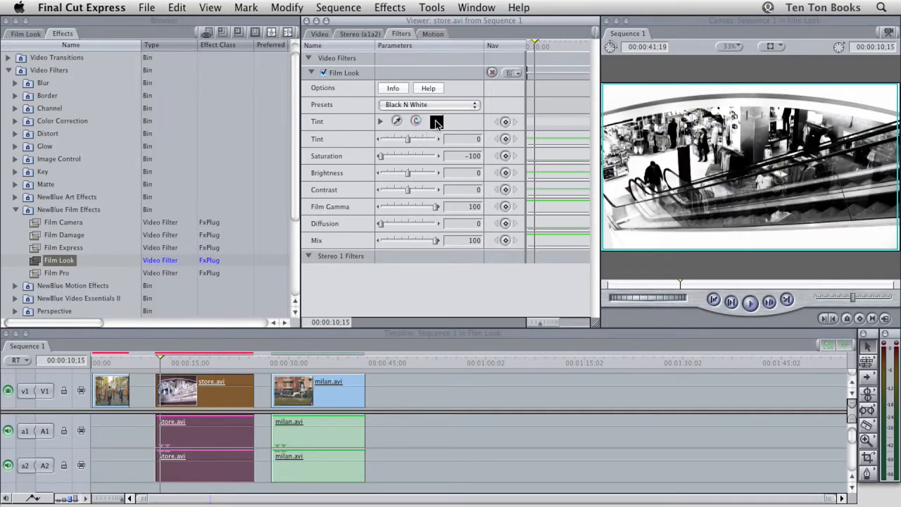
Step: Switch the Tint colour picker to RGB sliders and enter channel value 12 for a pink tint
click(437, 121)
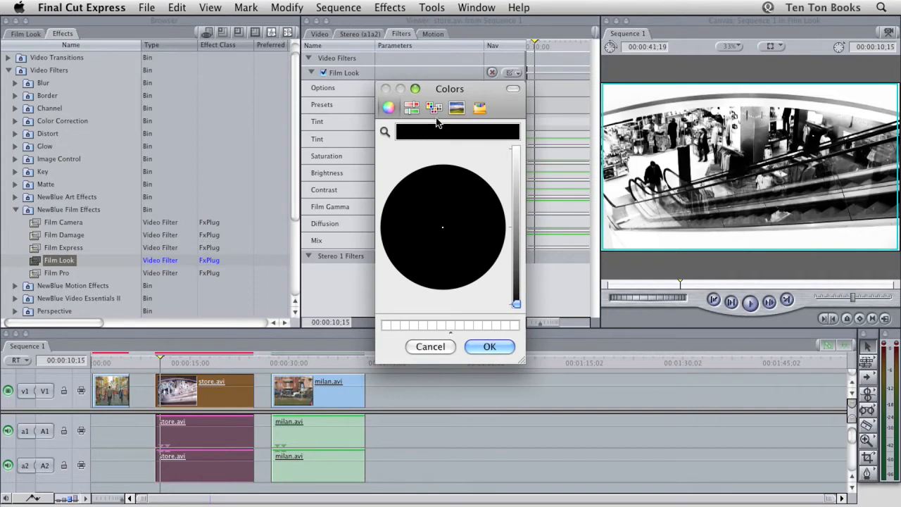
click(412, 107)
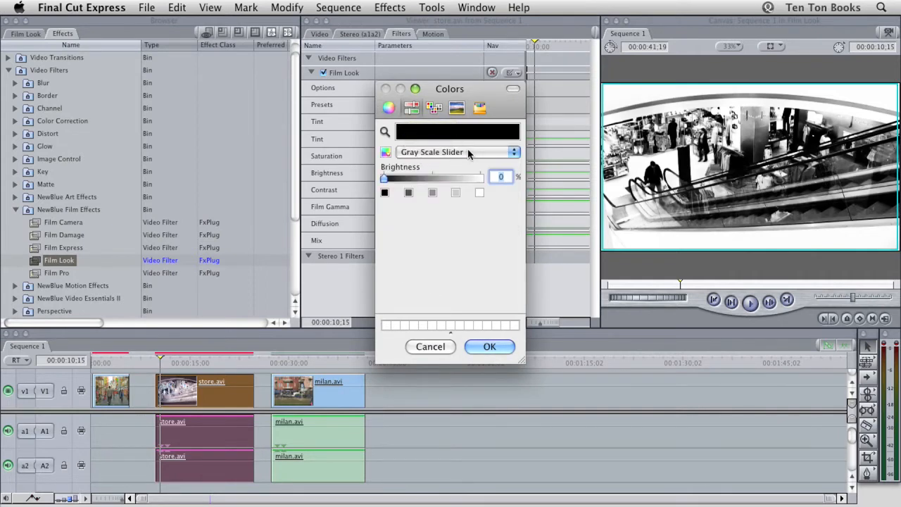
click(458, 152)
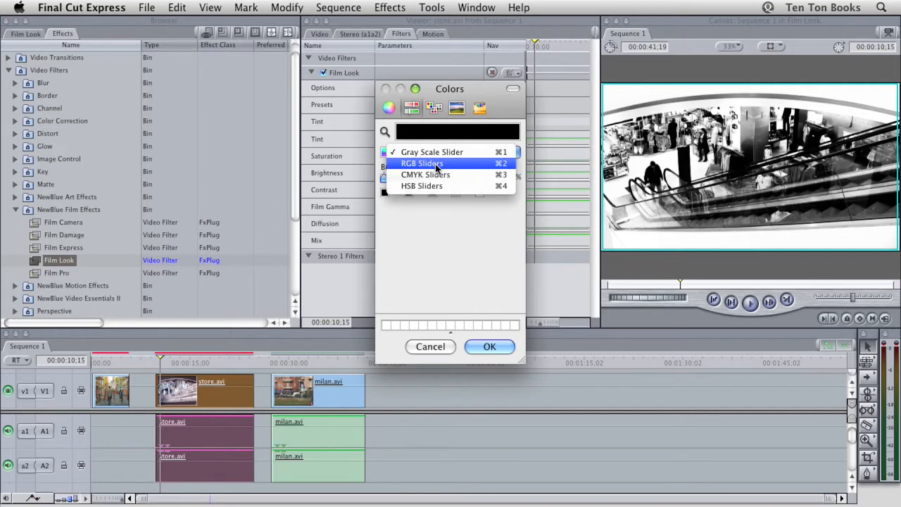
click(422, 163)
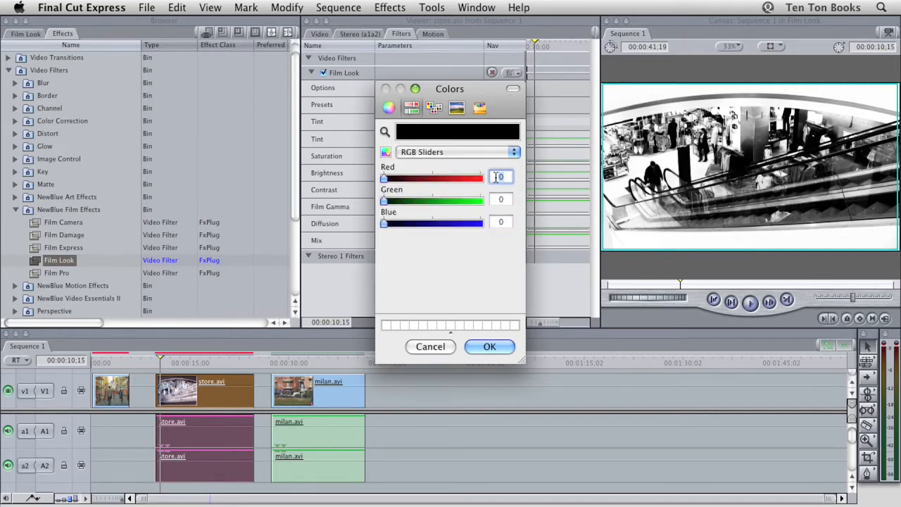
text(12)
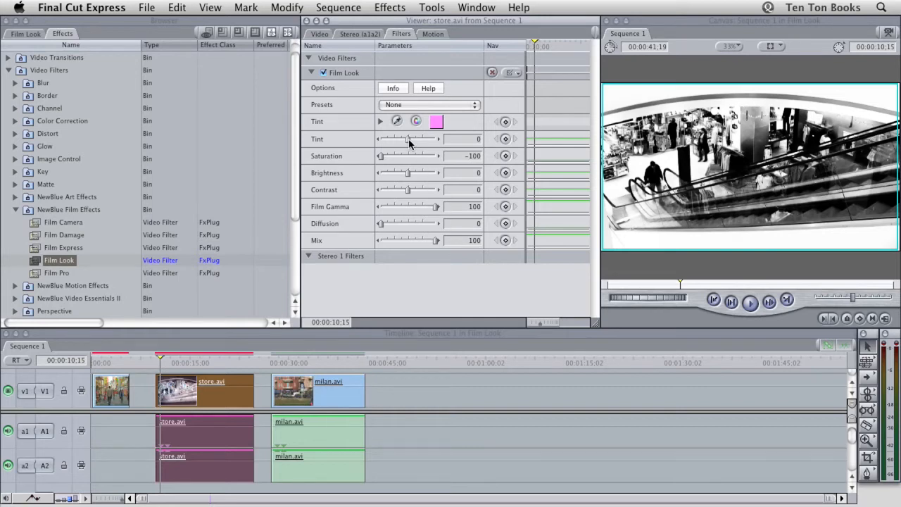
Step: Raise the store clip's Tint to about 41 and Saturation up to about -59
drag(406, 139, 417, 139)
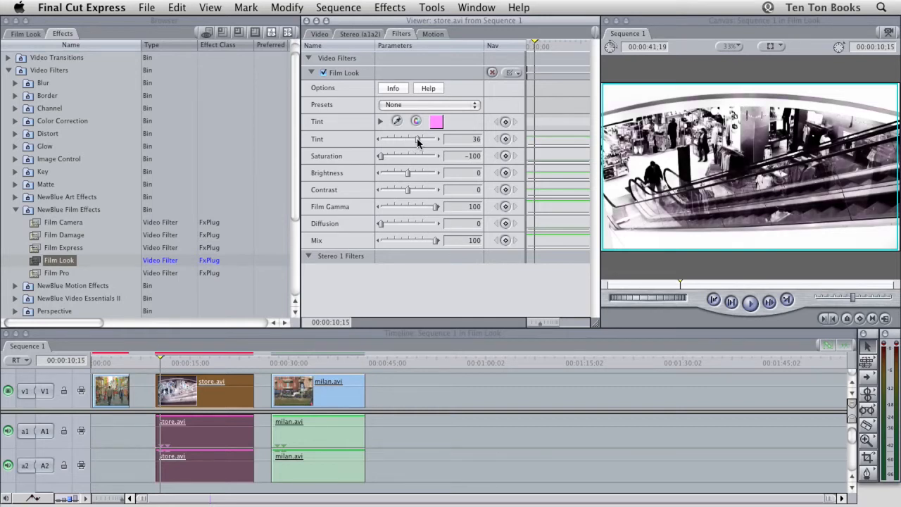
drag(416, 139, 421, 139)
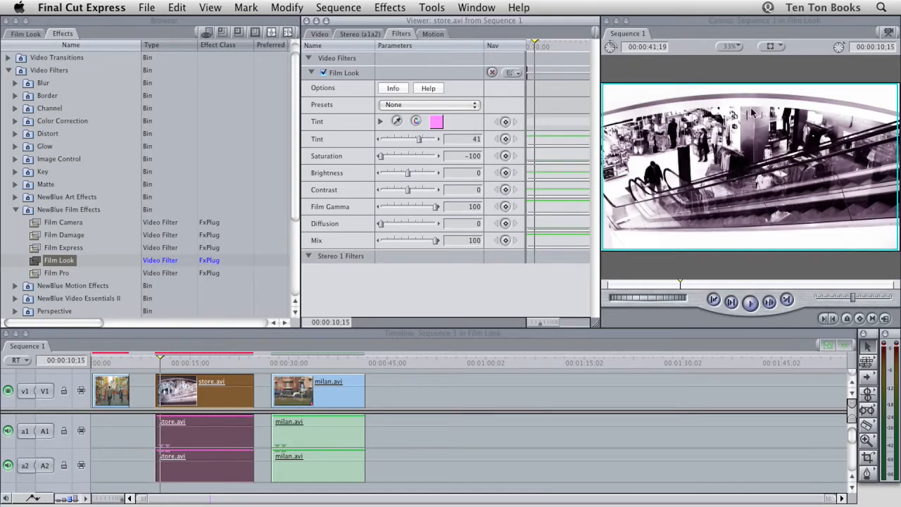
mouse_move(774, 217)
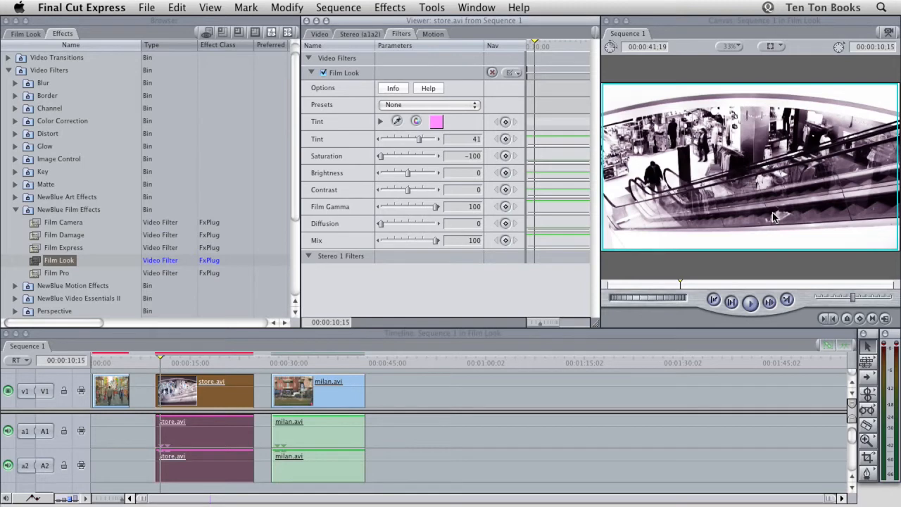
mouse_move(437, 172)
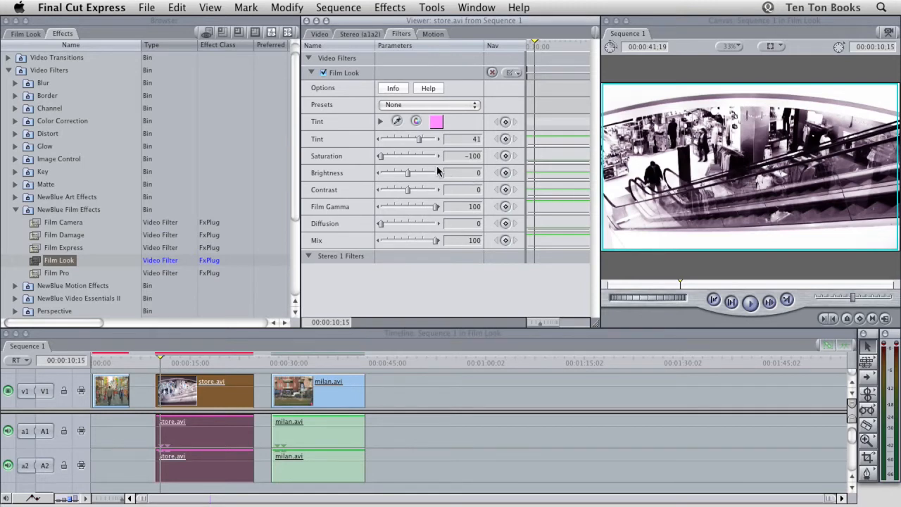
mouse_move(383, 158)
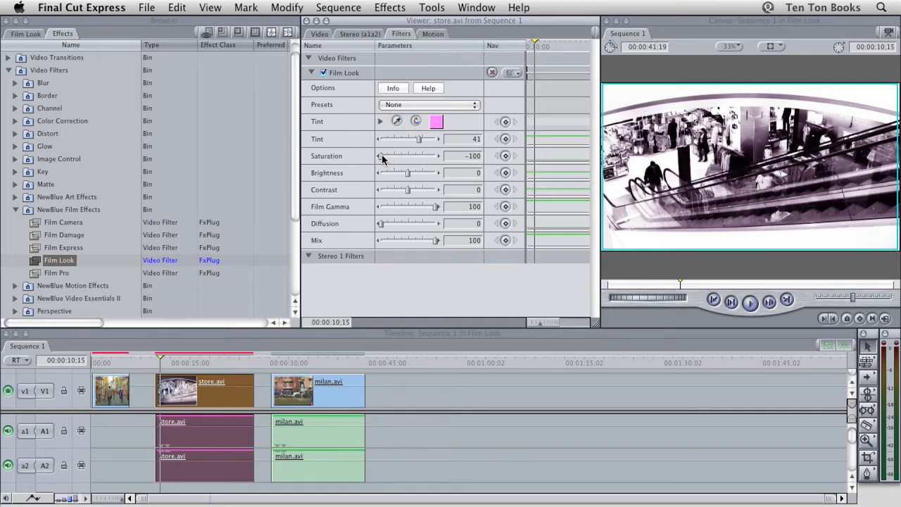
drag(379, 155, 395, 155)
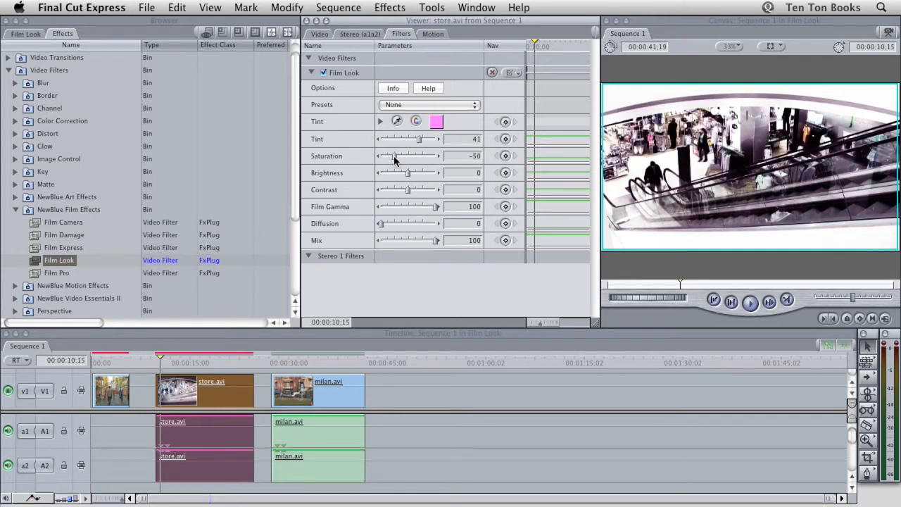
drag(396, 155, 392, 155)
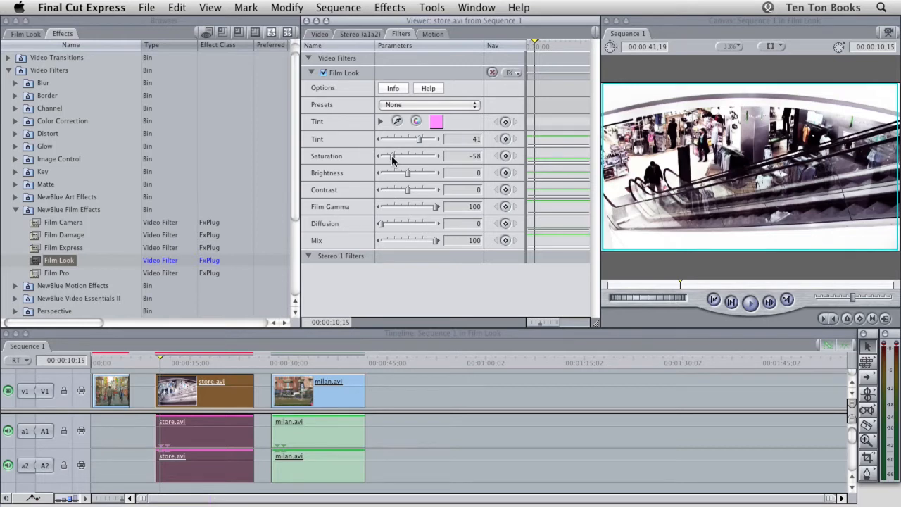
mouse_move(415, 183)
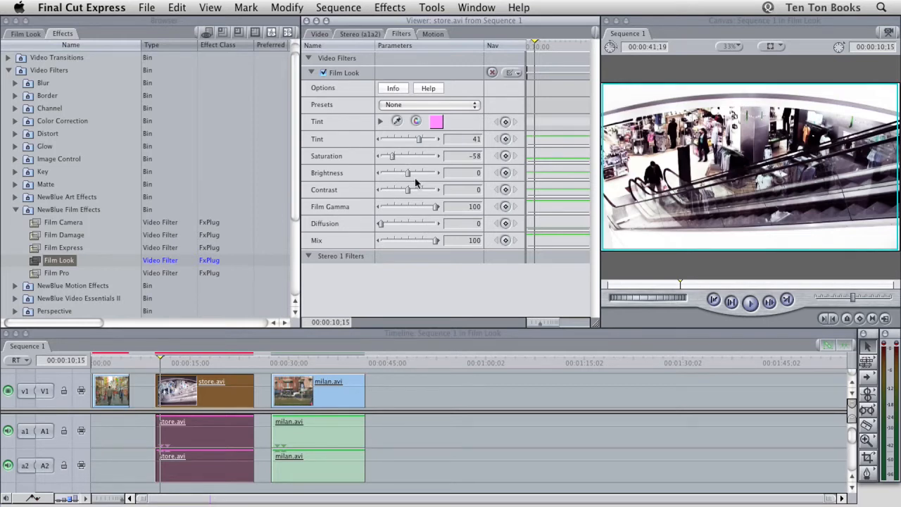
mouse_move(436, 208)
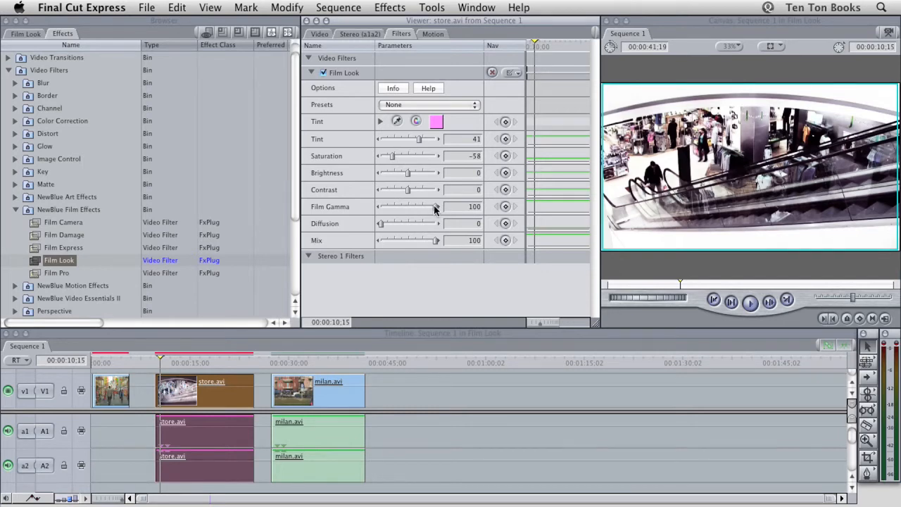
Step: Drag the store clip's Film Gamma down from 100 to about 14
drag(419, 206, 389, 205)
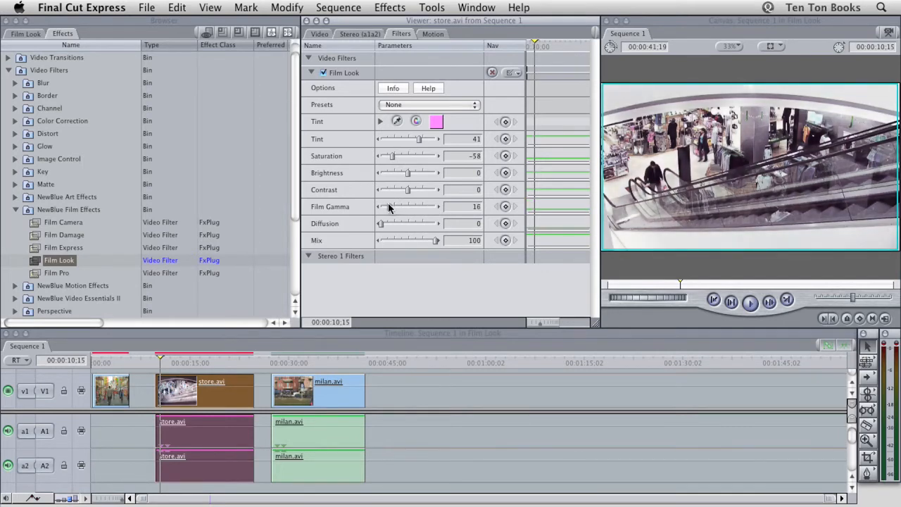
drag(419, 205, 411, 206)
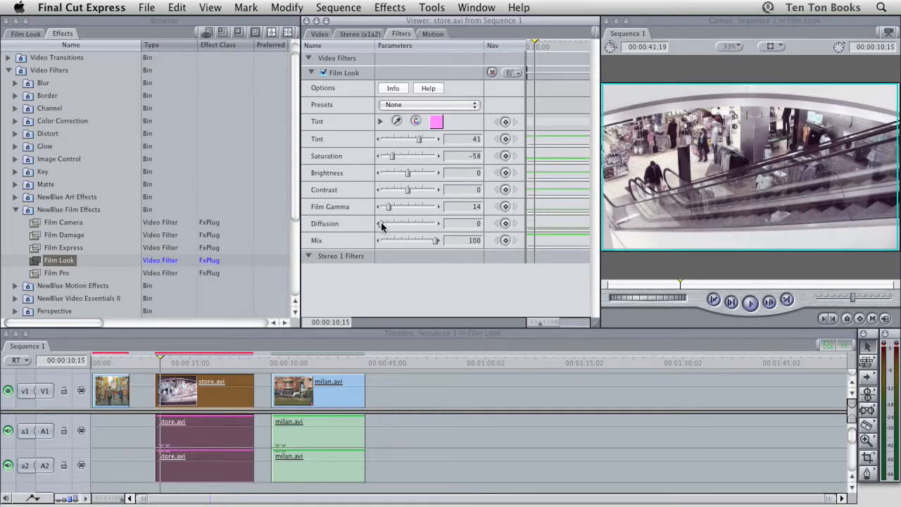
Step: Set the store clip's Film Look Diffusion to 11
drag(381, 223, 406, 222)
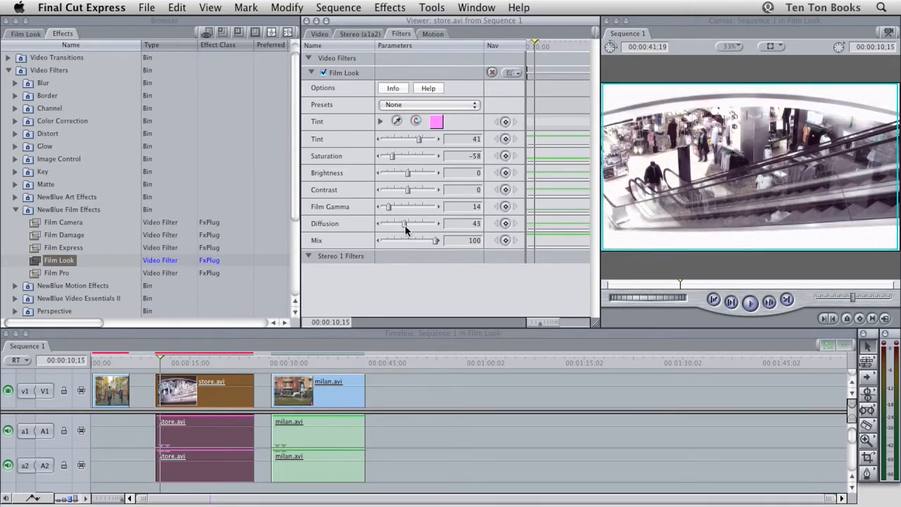
drag(405, 222, 411, 223)
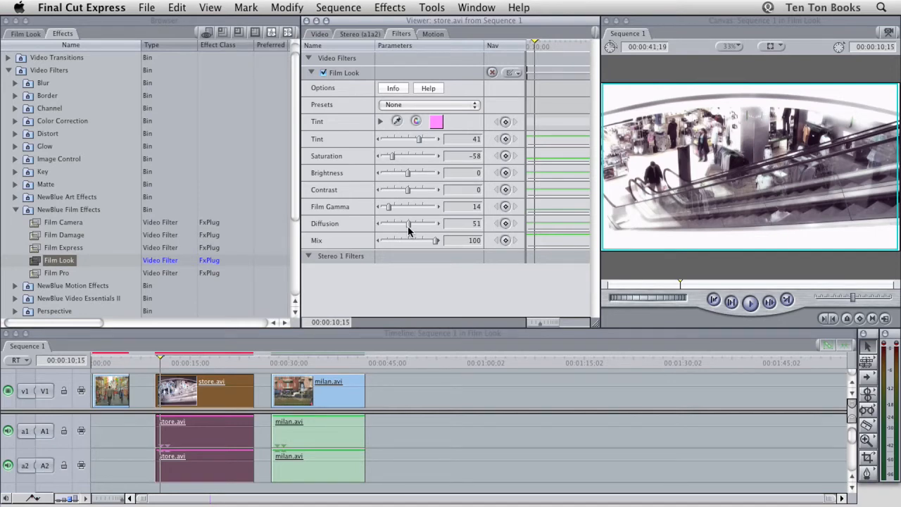
mouse_move(407, 206)
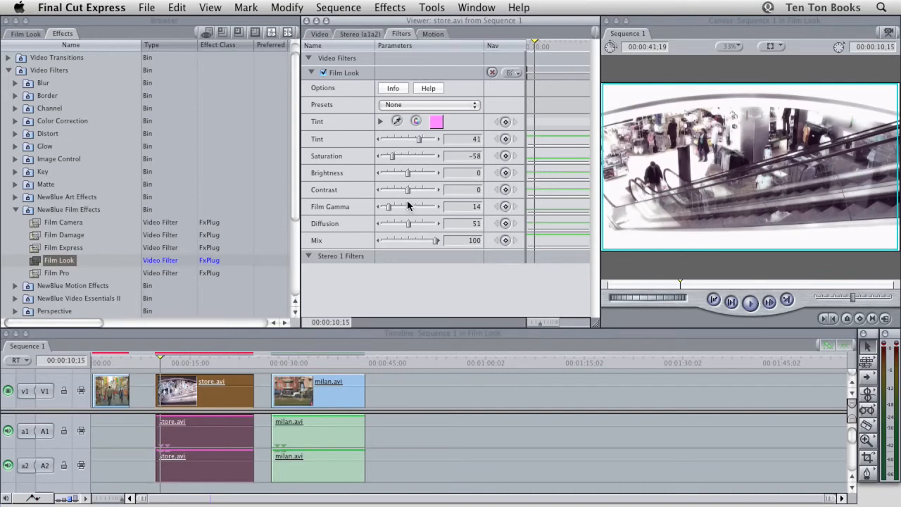
Step: Raise the store clip's Film Look Contrast to 46
drag(407, 188, 420, 189)
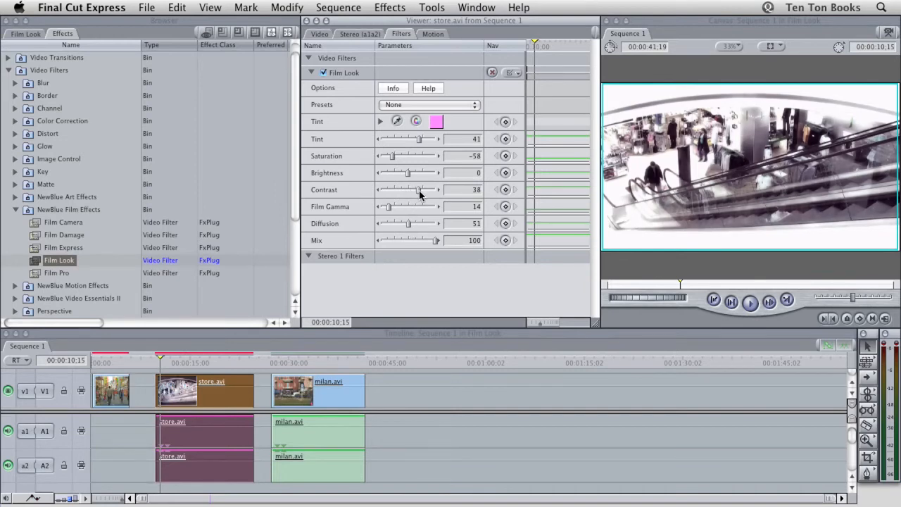
drag(394, 188, 422, 188)
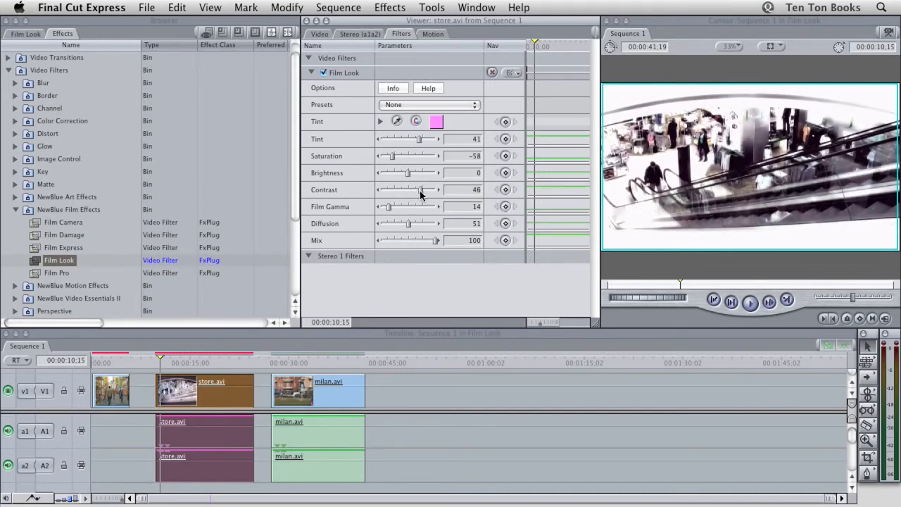
drag(423, 189, 419, 189)
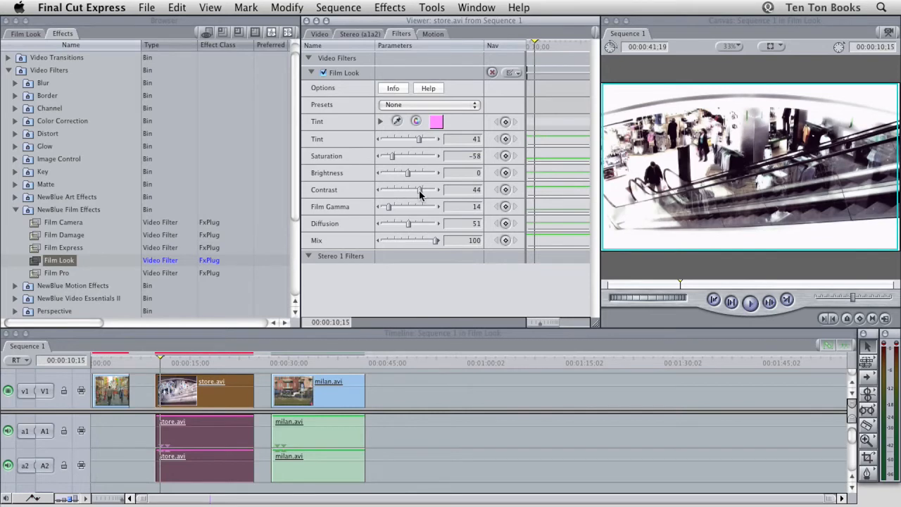
drag(421, 189, 422, 189)
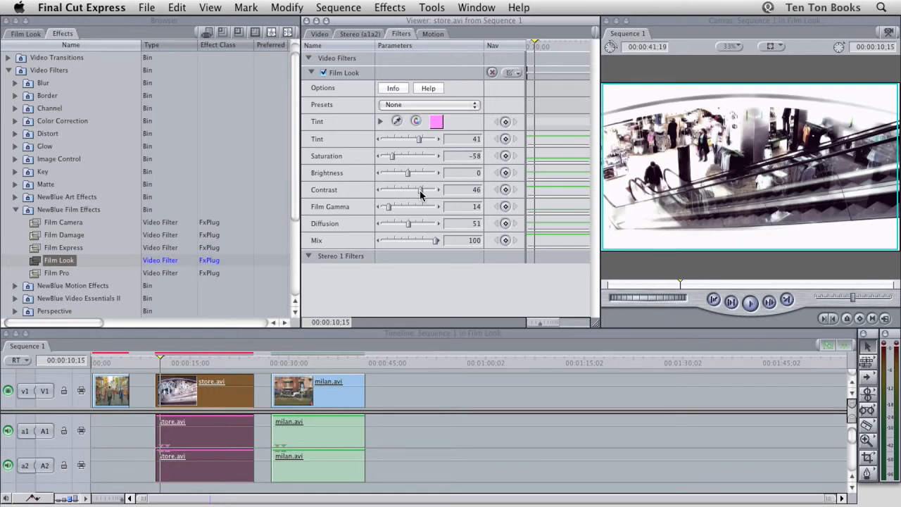
mouse_move(408, 176)
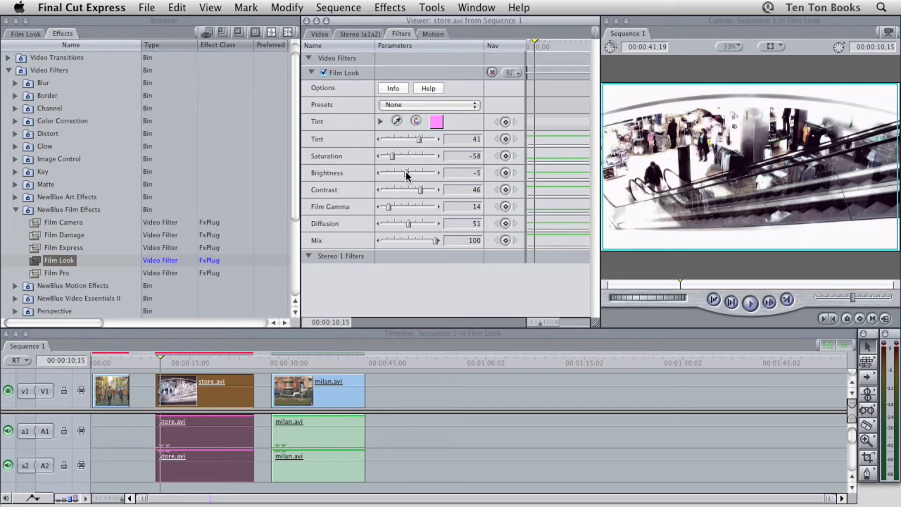
click(338, 8)
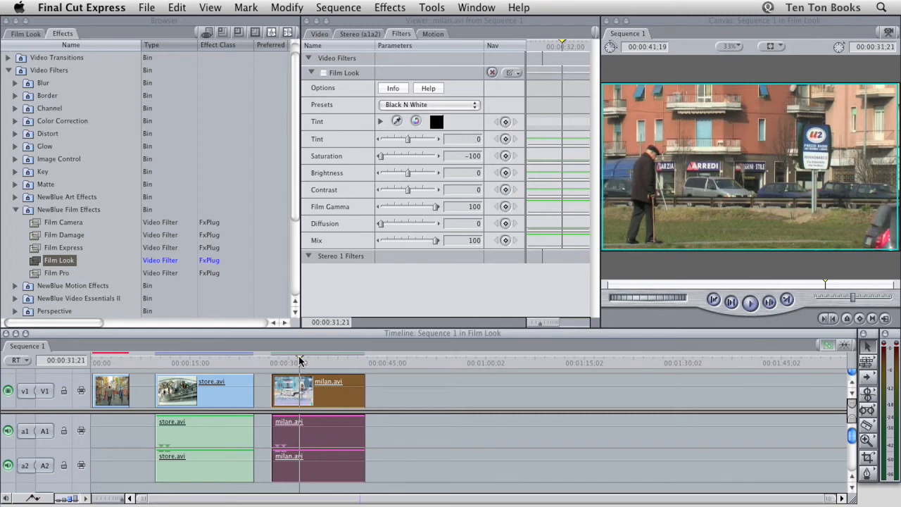
mouse_move(316, 138)
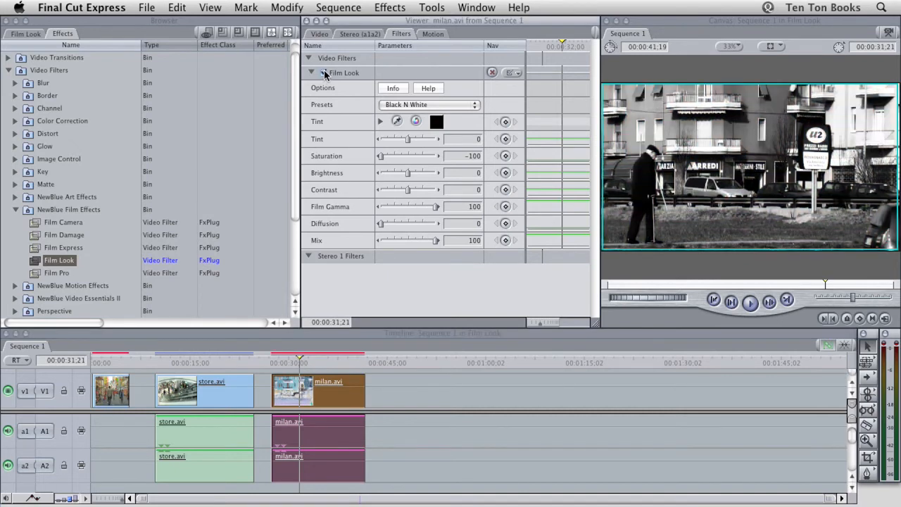
Step: Set the milan clip's tint colour to RGB 0, 128, 192 and confirm it
click(437, 121)
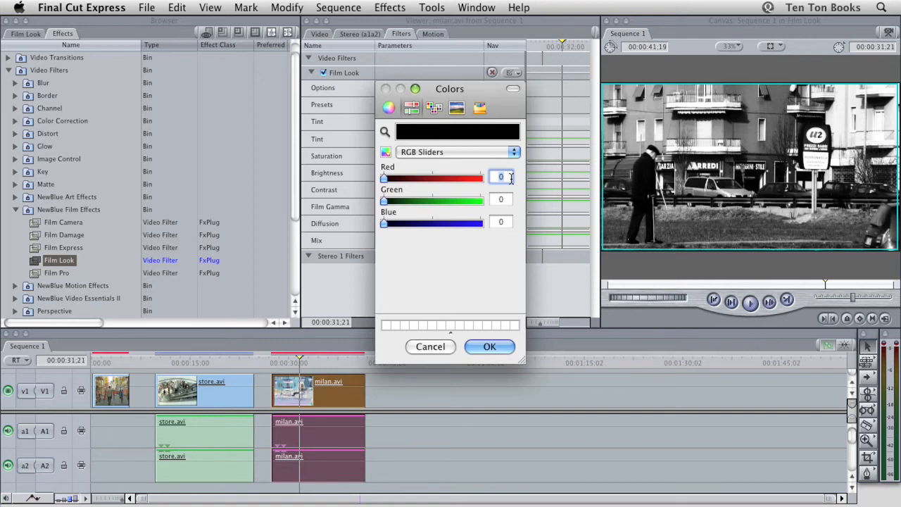
click(501, 200)
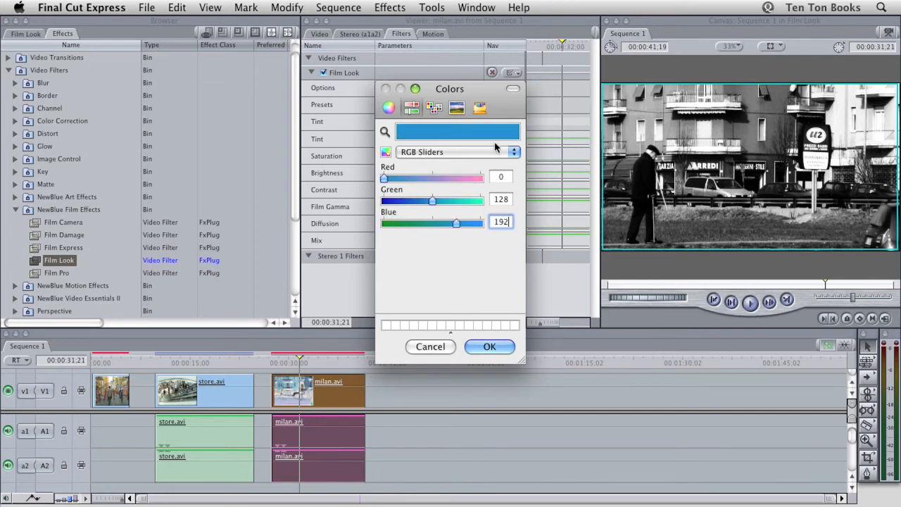
click(491, 346)
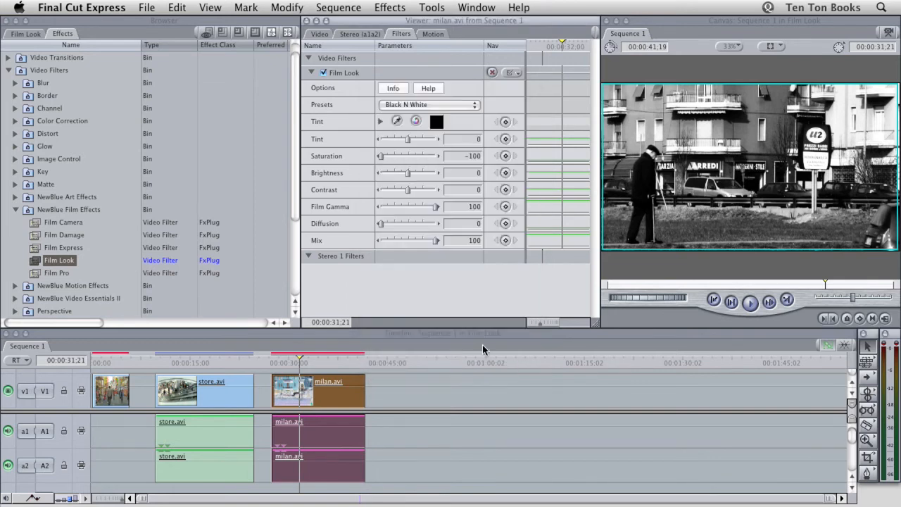
Step: Drag the milan clip's Tint amount up to 100 for a full blue cast
click(429, 104)
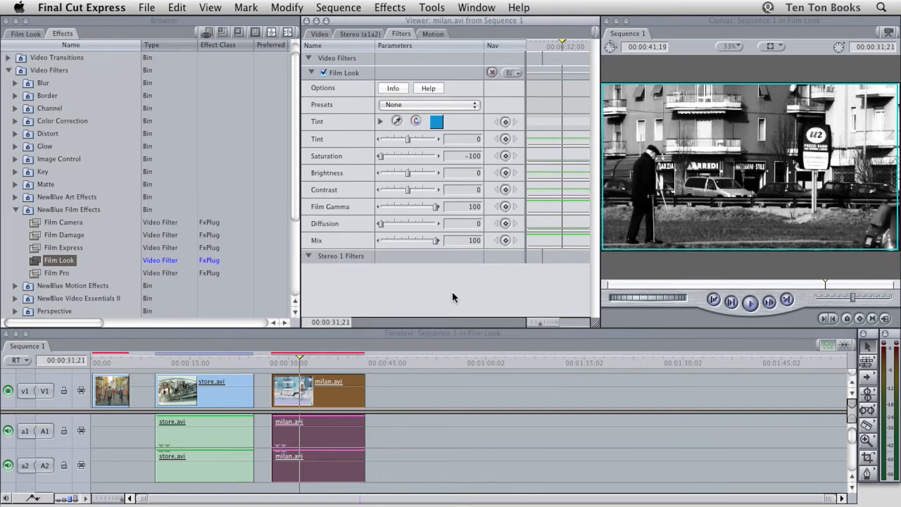
mouse_move(414, 147)
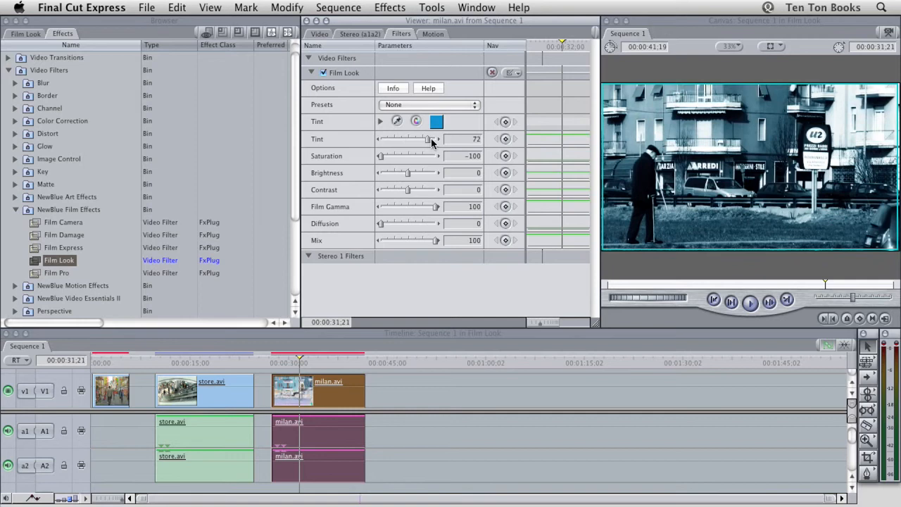
drag(426, 139, 431, 140)
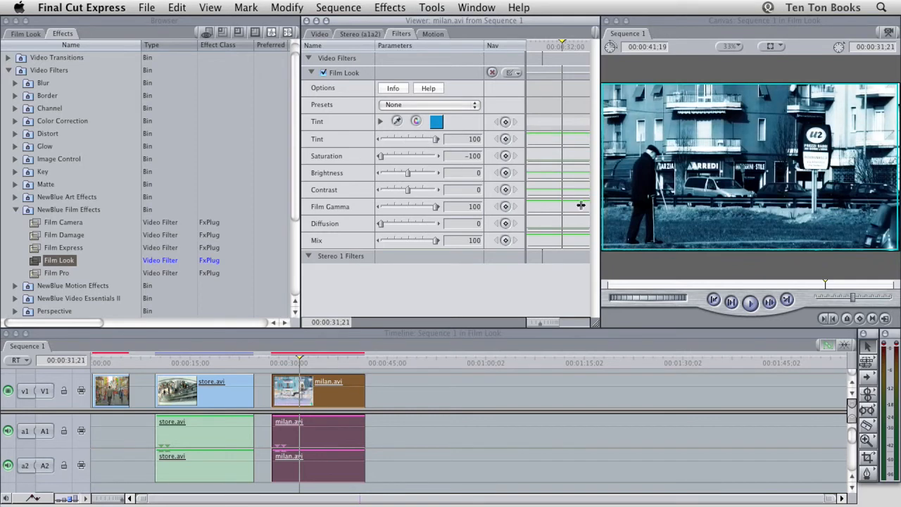
mouse_move(668, 217)
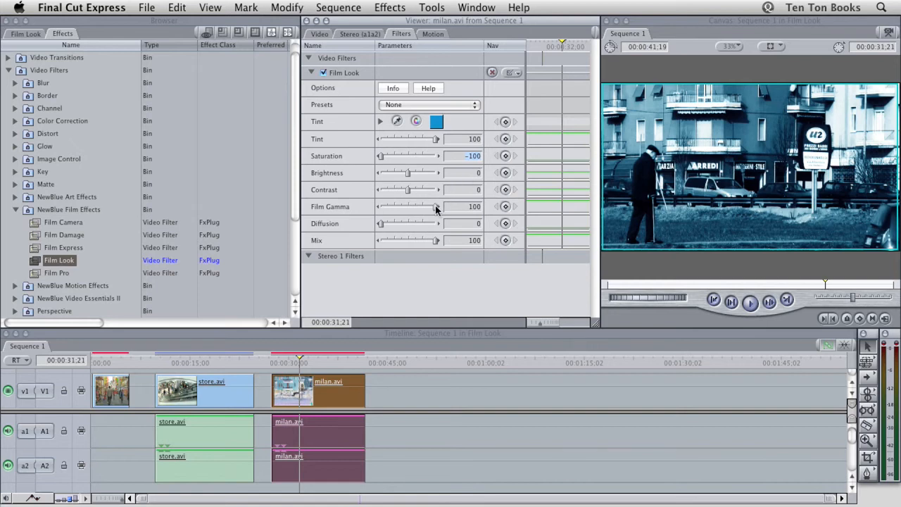
Step: Lower the milan clip's Film Gamma to 40
drag(437, 206, 414, 205)
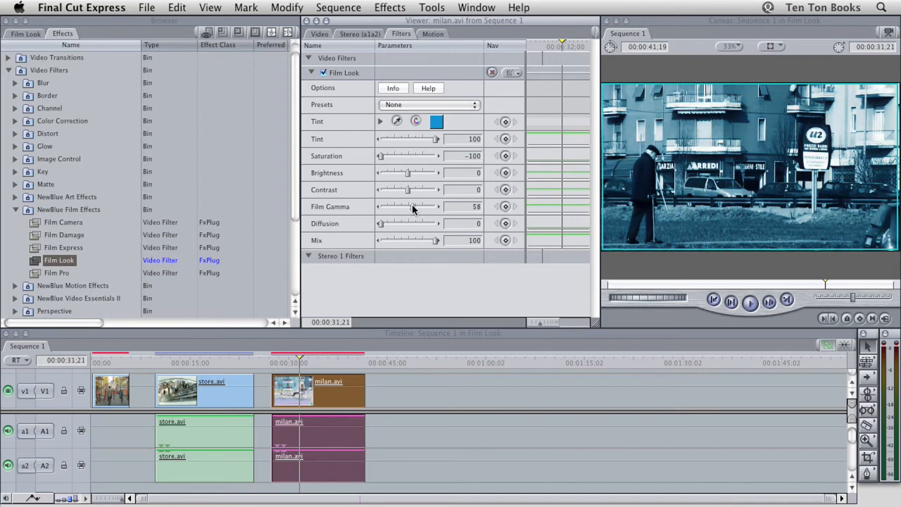
drag(415, 206, 407, 205)
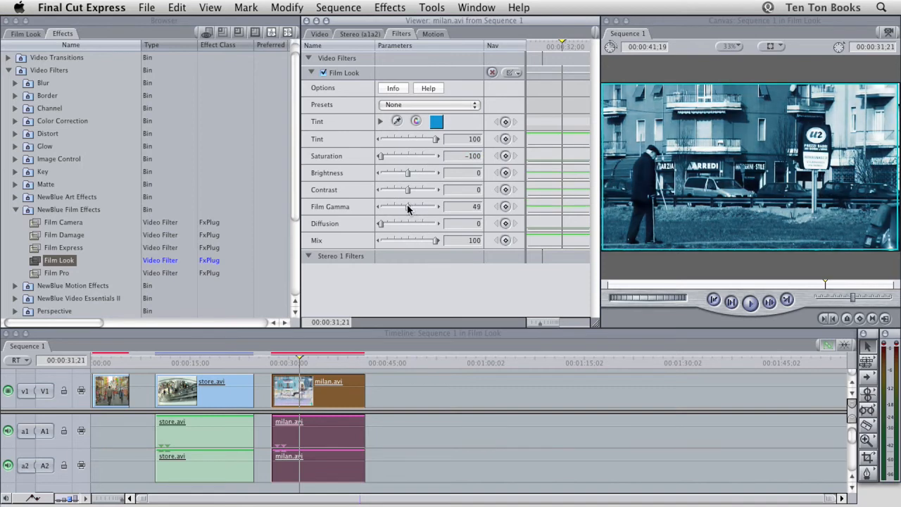
drag(409, 205, 405, 205)
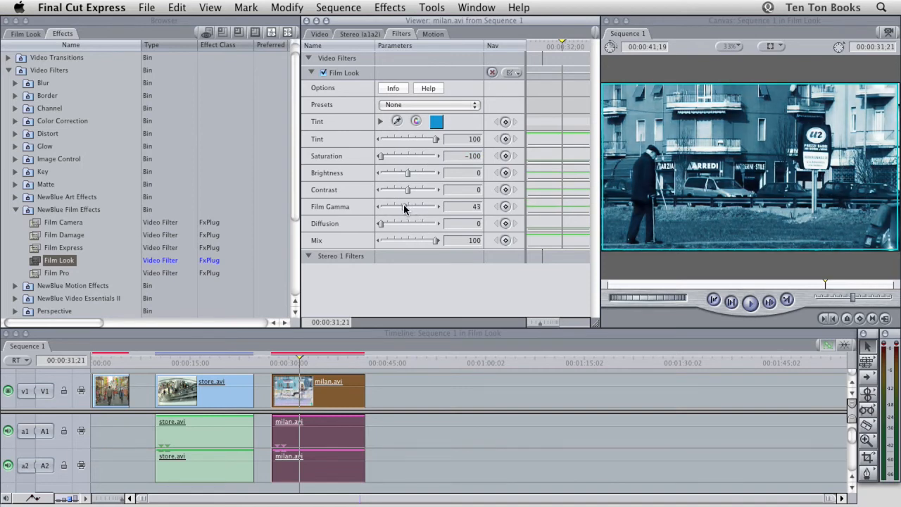
drag(405, 206, 401, 206)
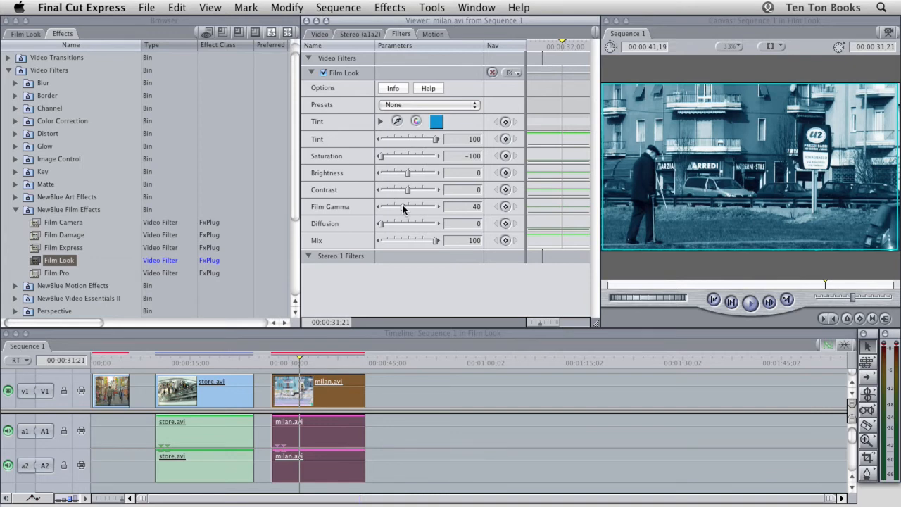
Step: Raise Contrast to 49, preview the clip, and enter Brightness 10
drag(407, 189, 412, 188)
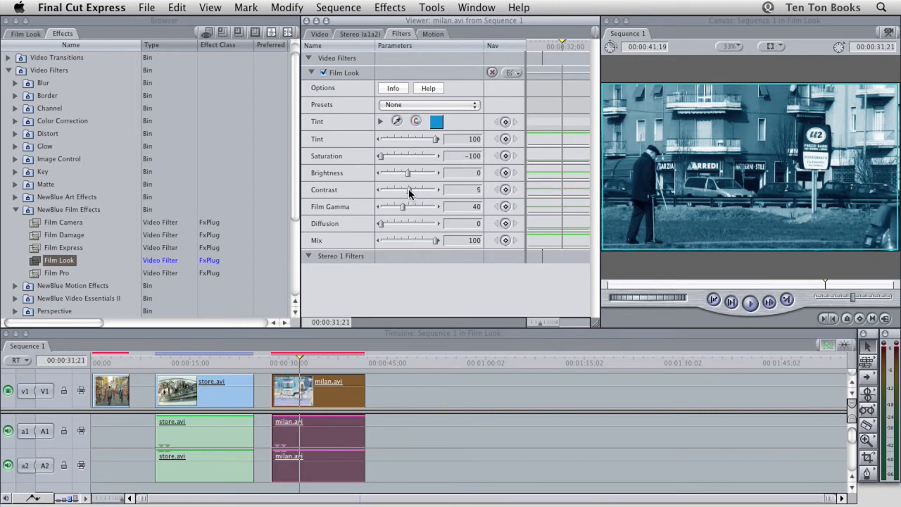
drag(386, 189, 420, 189)
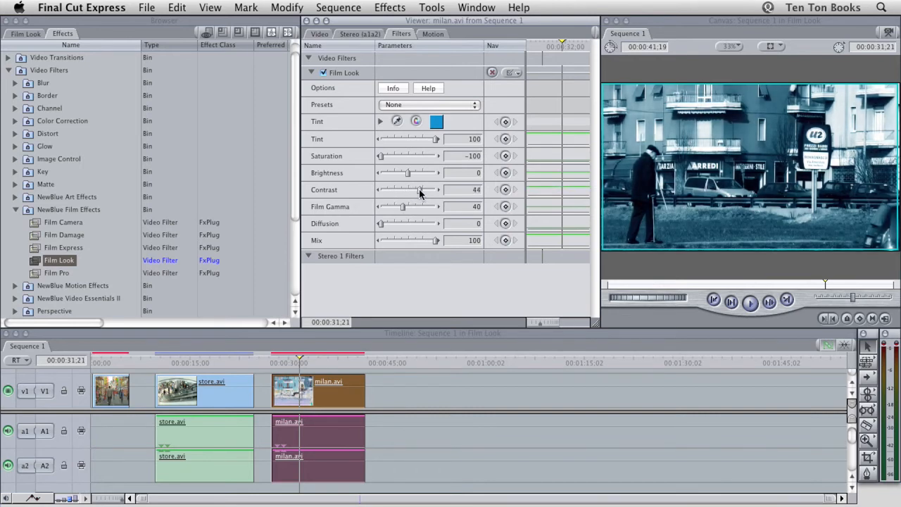
drag(415, 189, 422, 189)
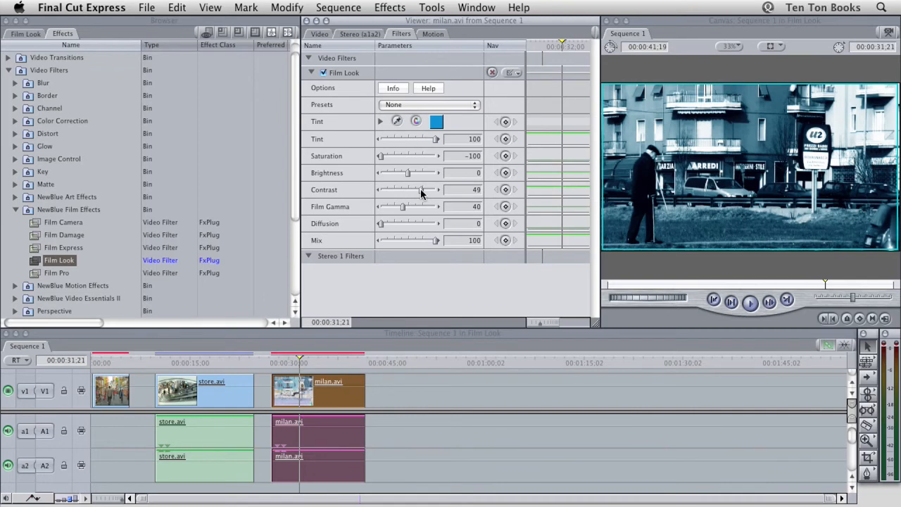
mouse_move(303, 358)
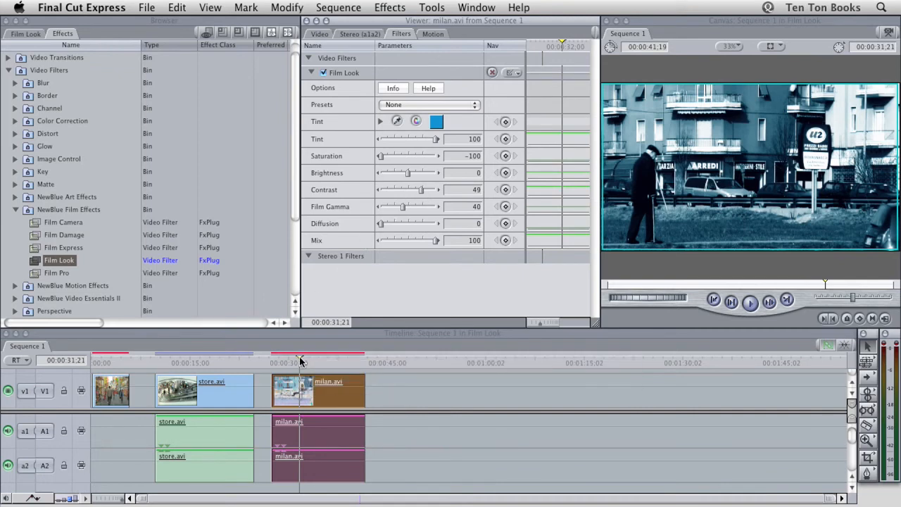
drag(299, 363, 331, 363)
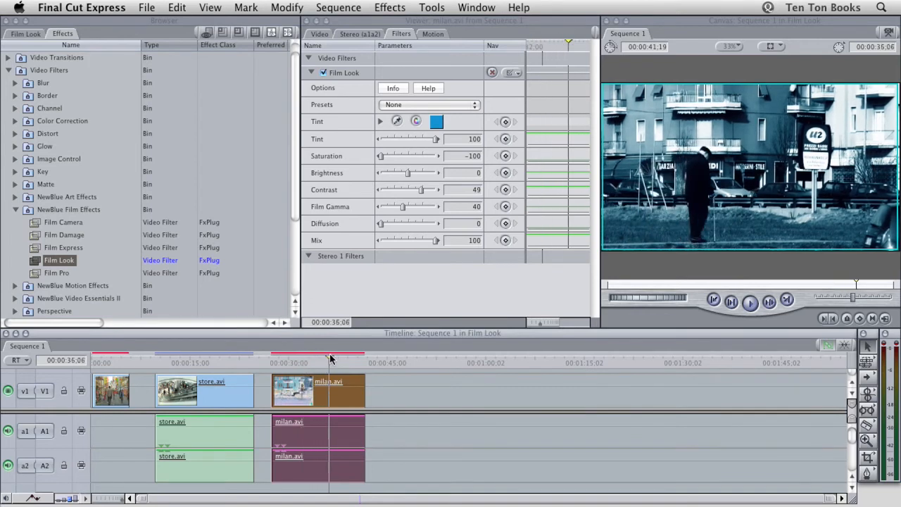
drag(331, 358, 305, 358)
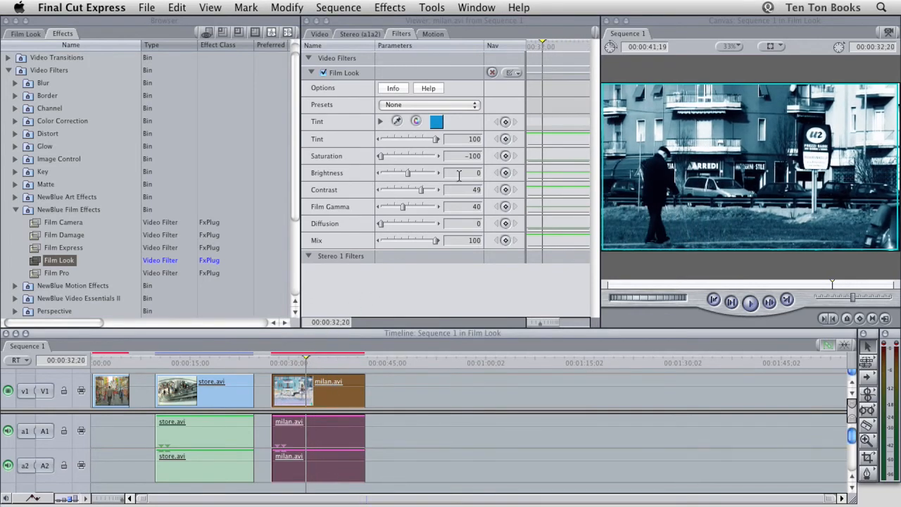
text(10)
text(50)
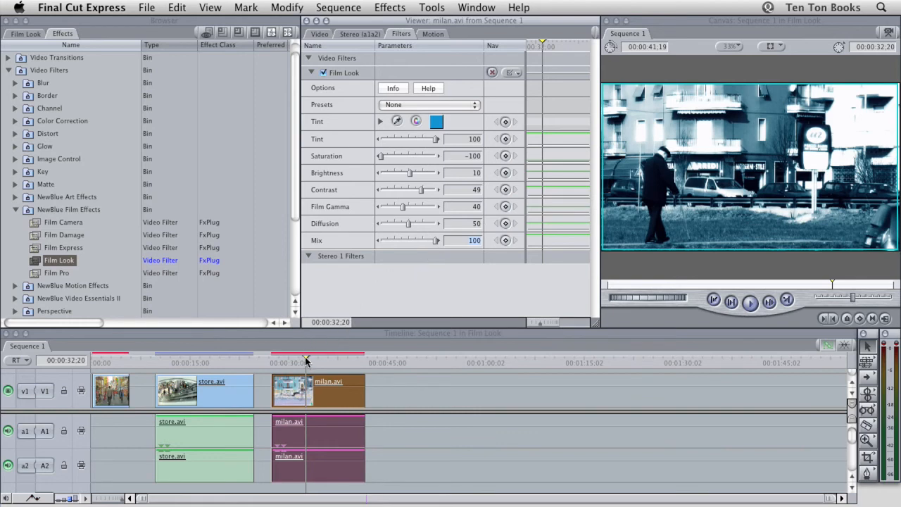
Step: Scrub through the graded milan clip to preview it before adding Film Damage and Film Camera
drag(307, 364, 330, 364)
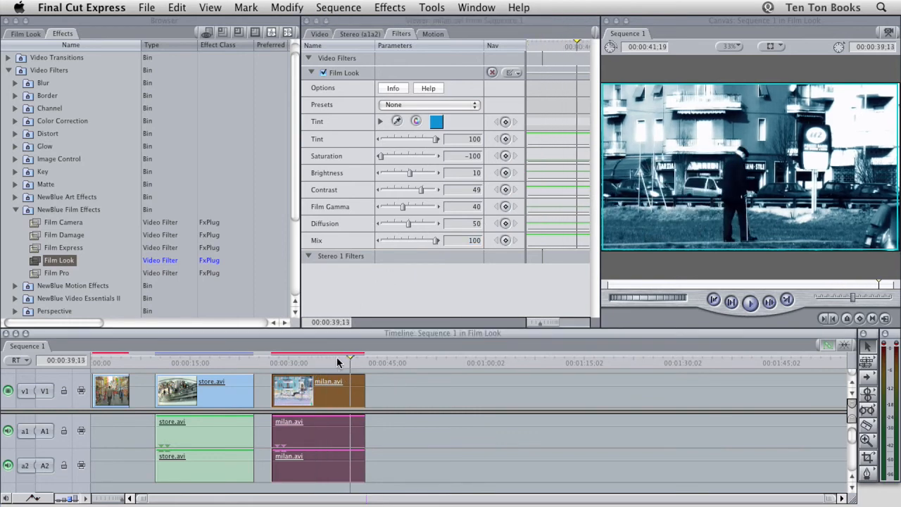
click(296, 359)
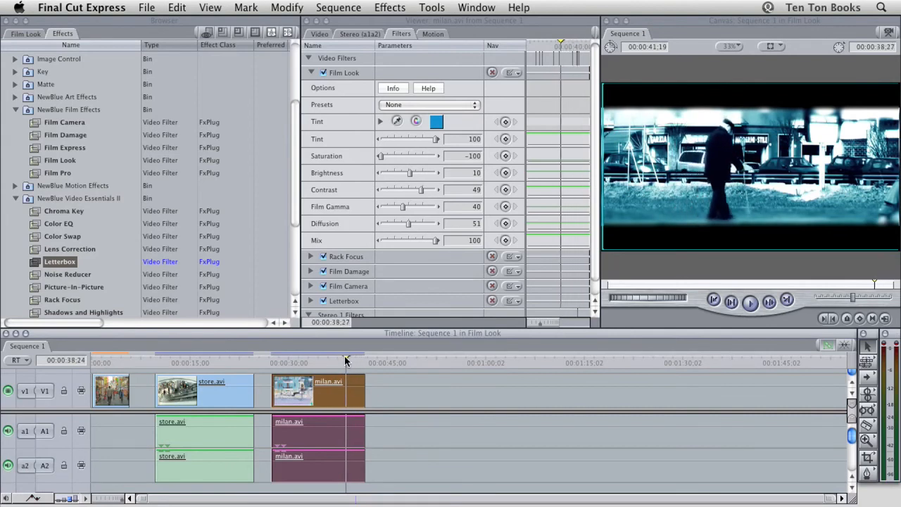
Step: Jump the playhead to preview the letterboxed milan clip
click(307, 362)
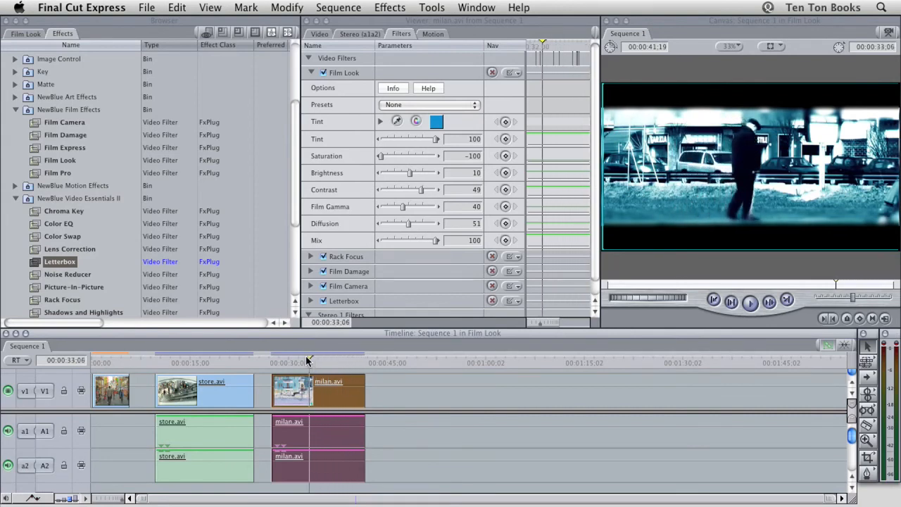